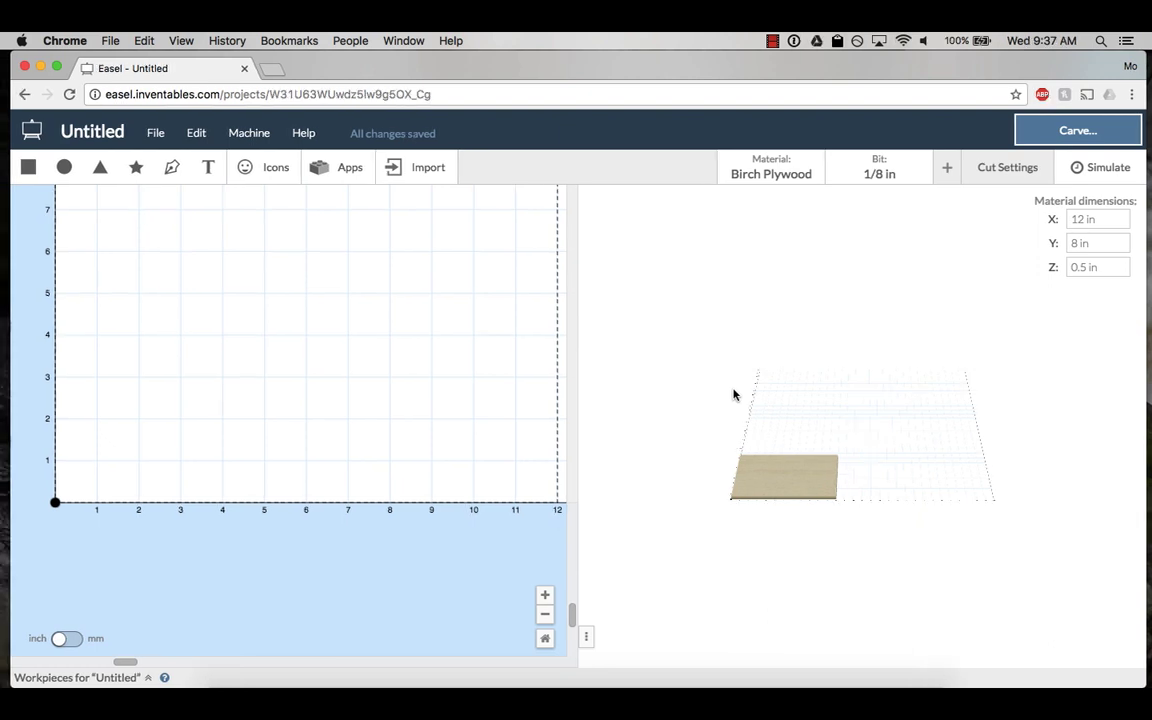
{"action": "mouse_move", "coordinate": [560, 308]}
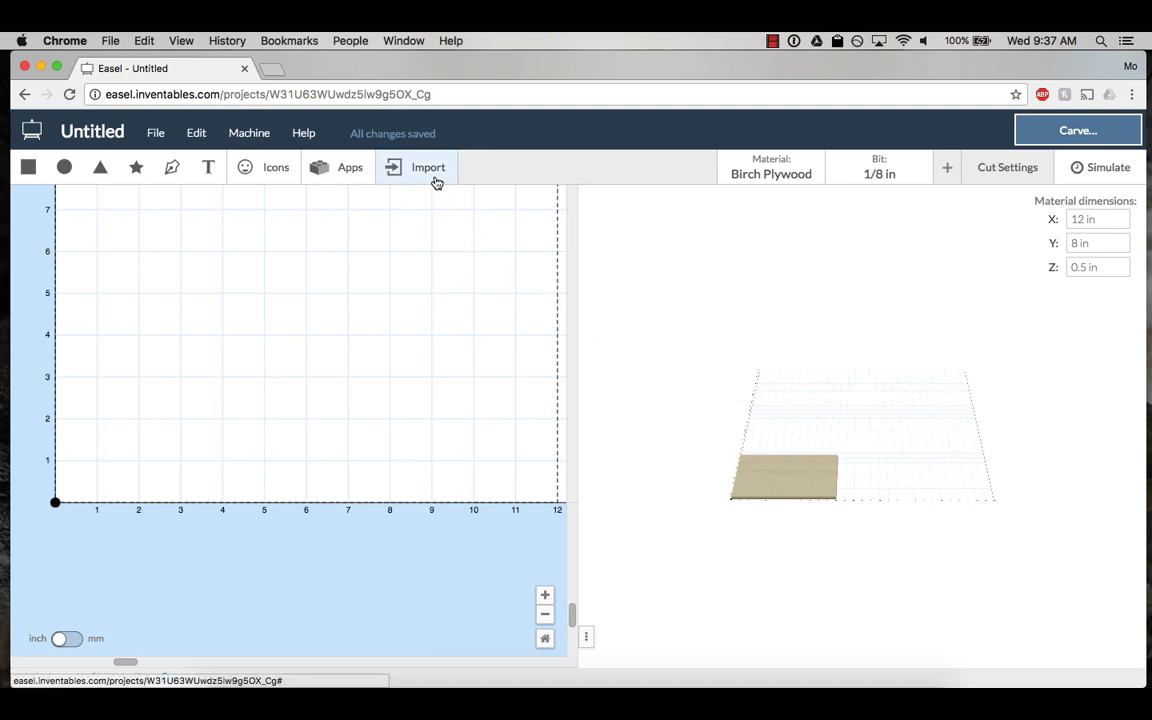
Start a G-code import in Easel and expand the Autodesk Fusion 360 export instructions.
{"action": "left_click", "coordinate": [428, 168]}
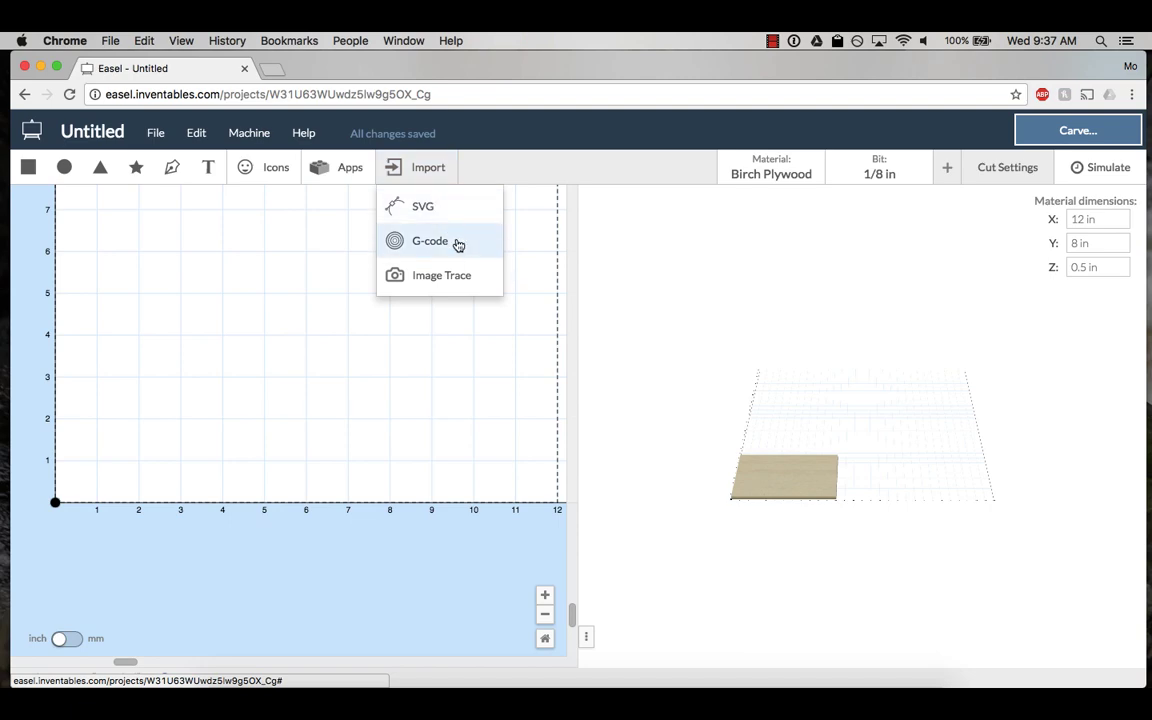
{"action": "left_click", "coordinate": [428, 240]}
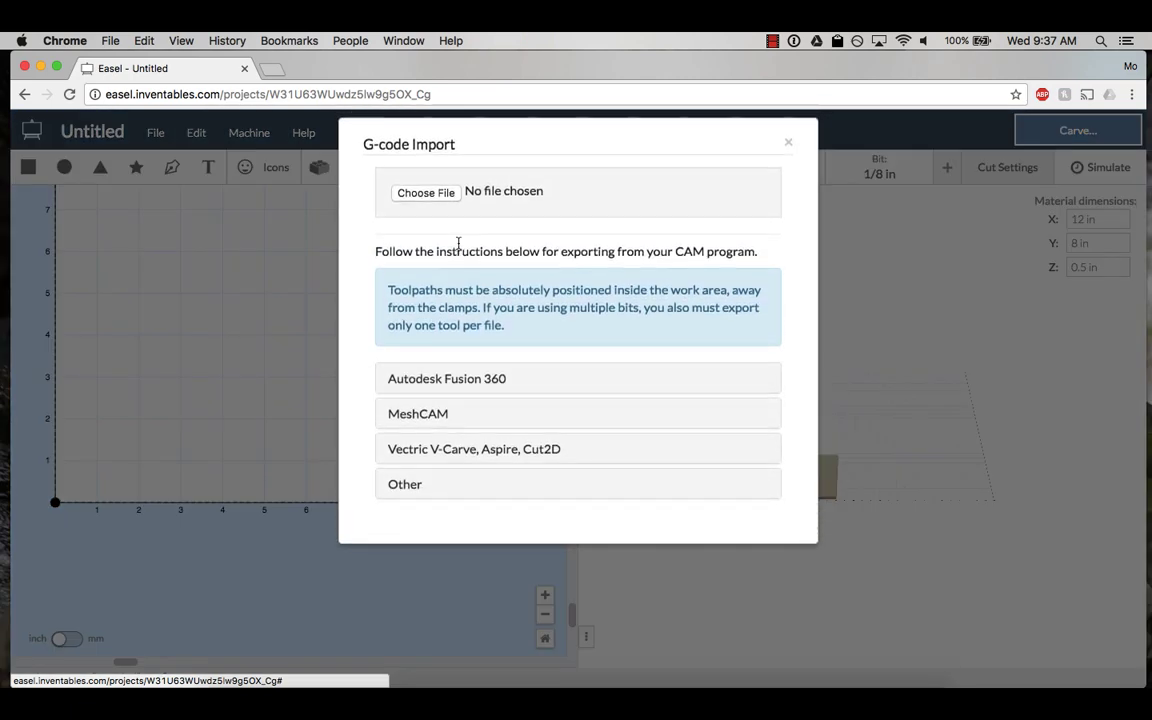
{"action": "mouse_move", "coordinate": [500, 368]}
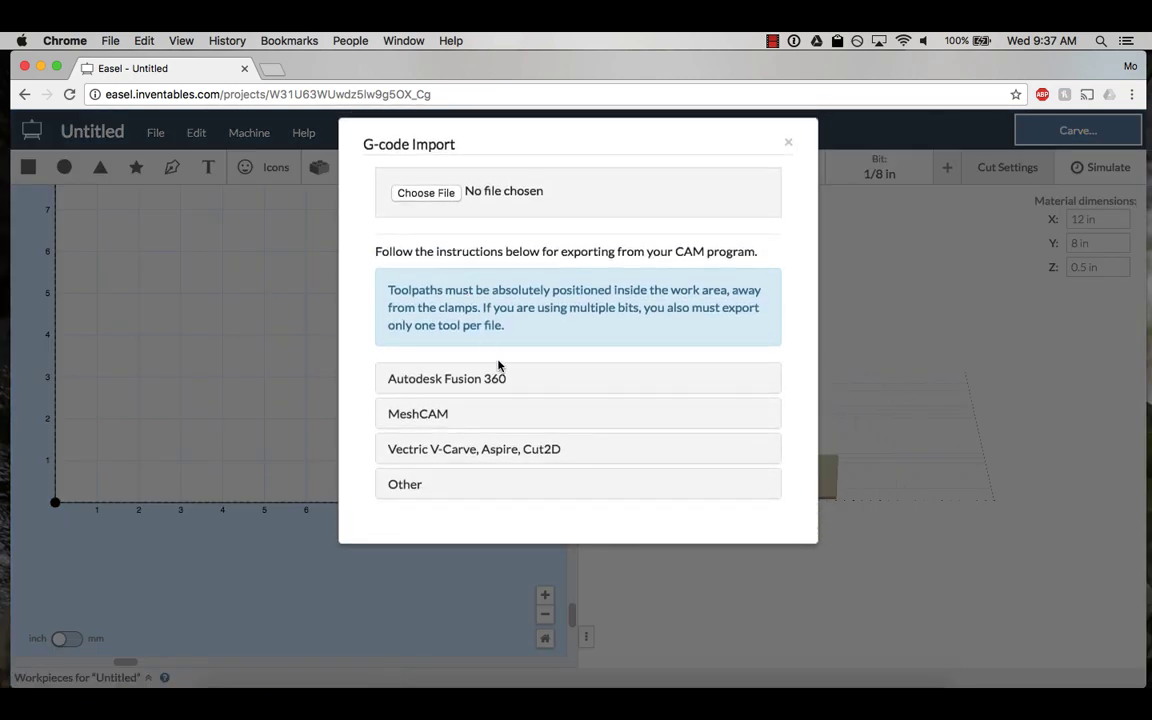
{"action": "left_click", "coordinate": [448, 378]}
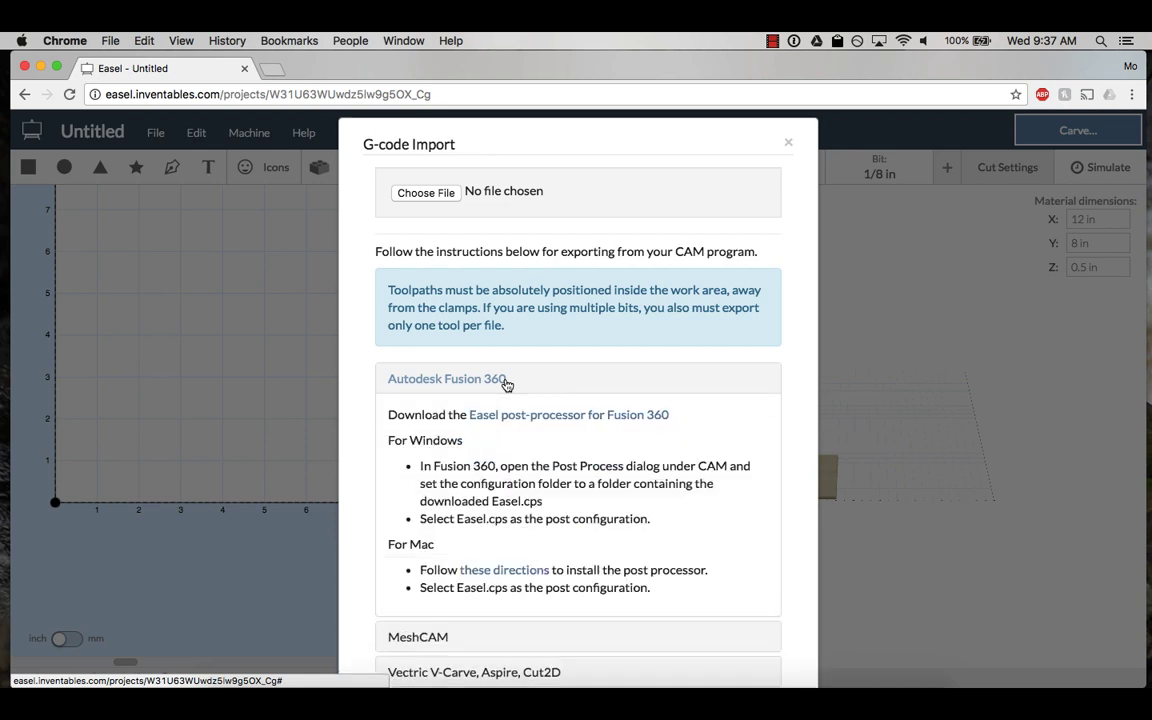
{"action": "mouse_move", "coordinate": [520, 420]}
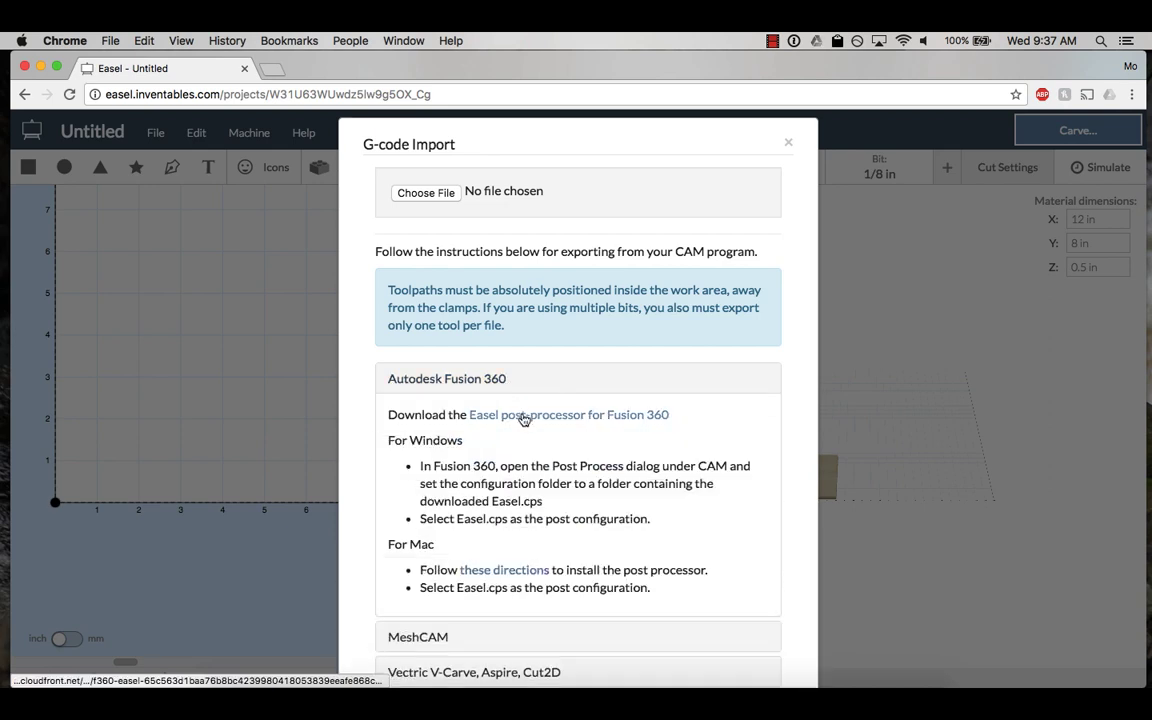
Download the f360-easel.cps post-processor to the Desktop and minimize the browser.
{"action": "left_click", "coordinate": [568, 414]}
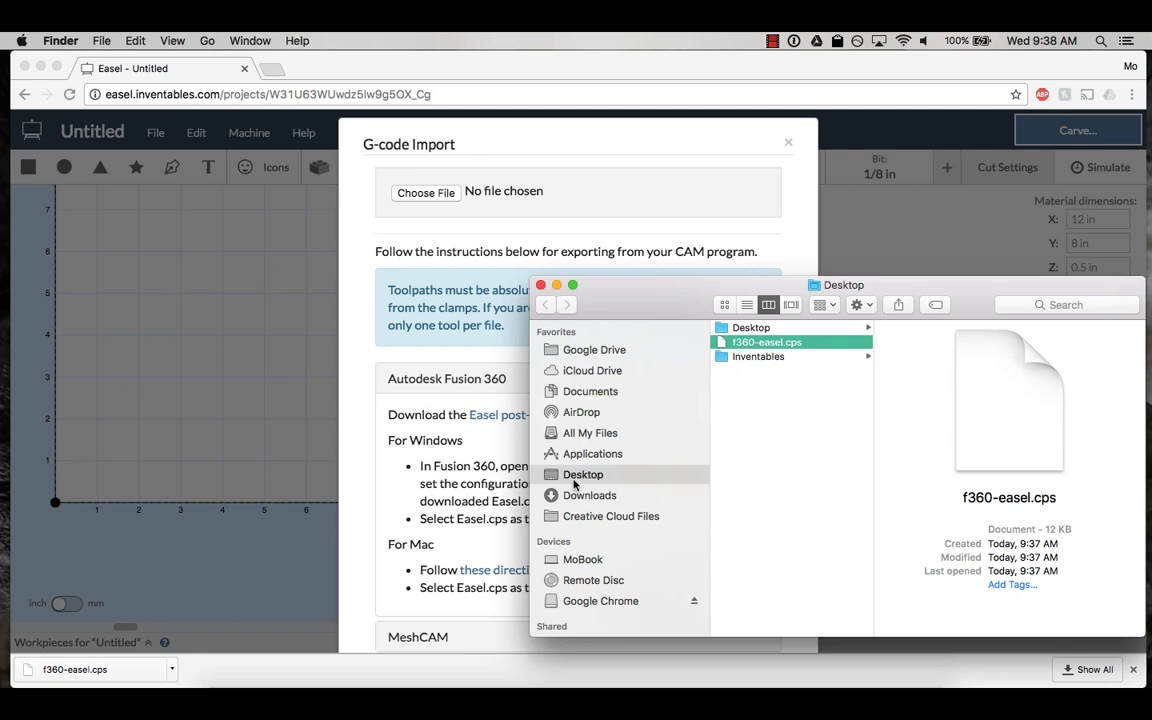
{"action": "mouse_move", "coordinate": [584, 396]}
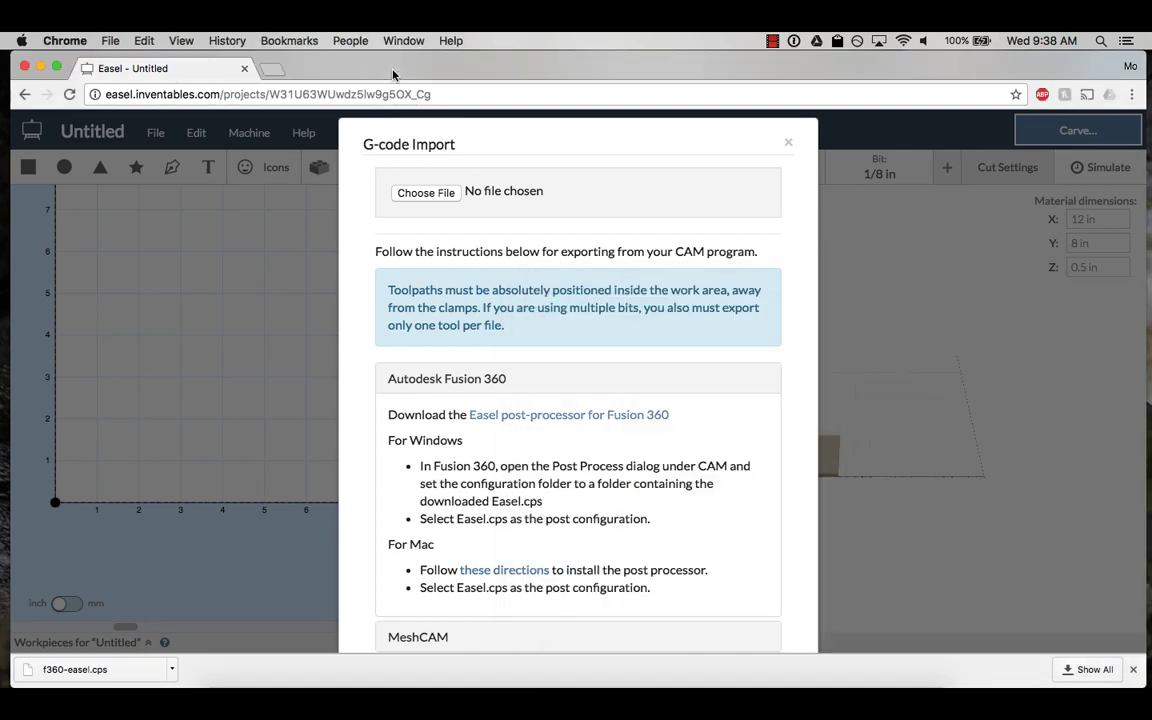
{"action": "left_click", "coordinate": [42, 68]}
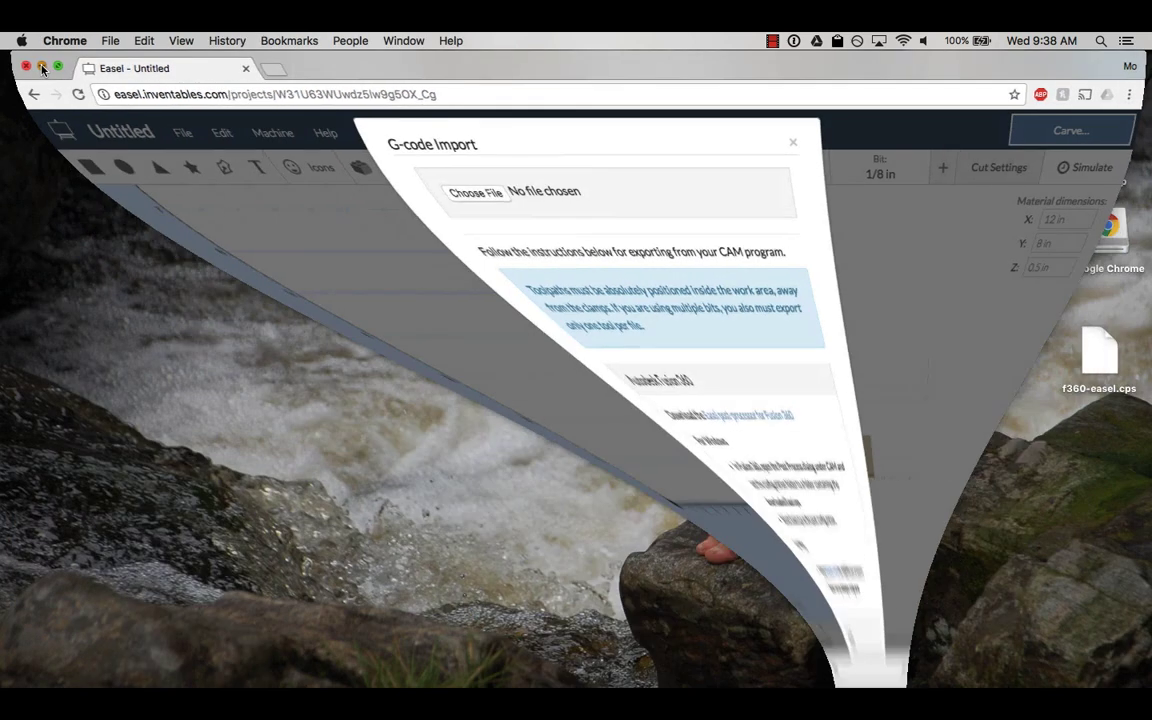
Show the 2D Pocket3 toolpath under Setup2 in Fusion 360's CAM workspace.
{"action": "left_click", "coordinate": [28, 68]}
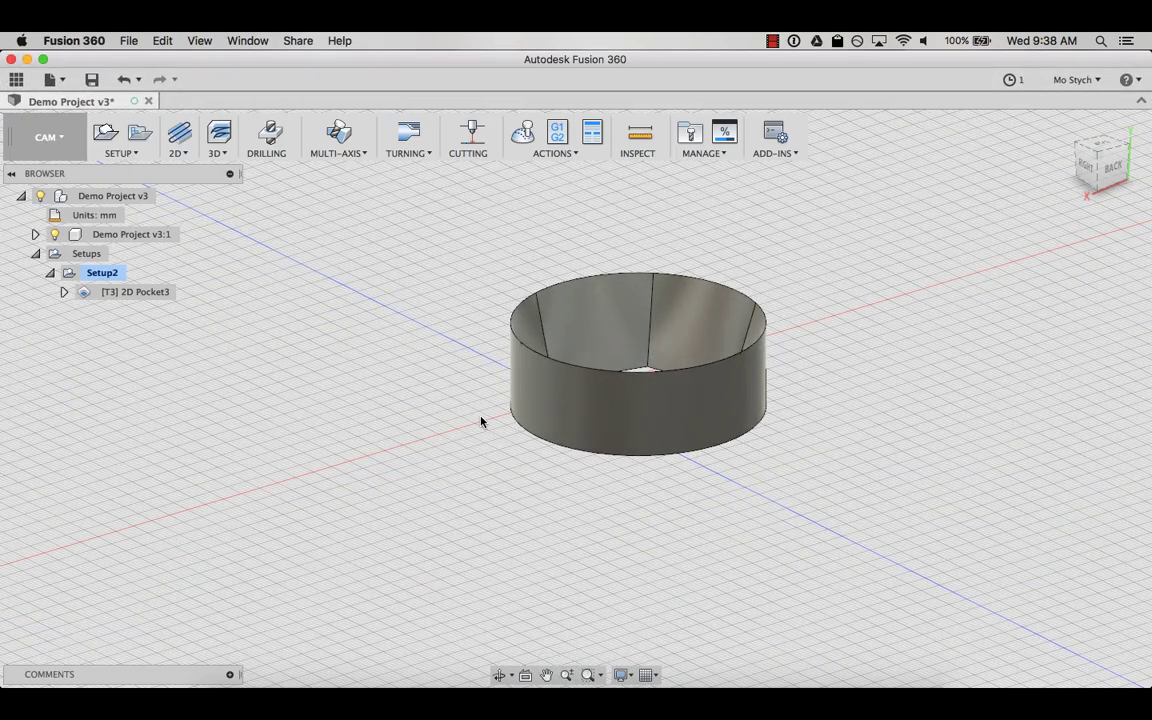
{"action": "mouse_move", "coordinate": [88, 292]}
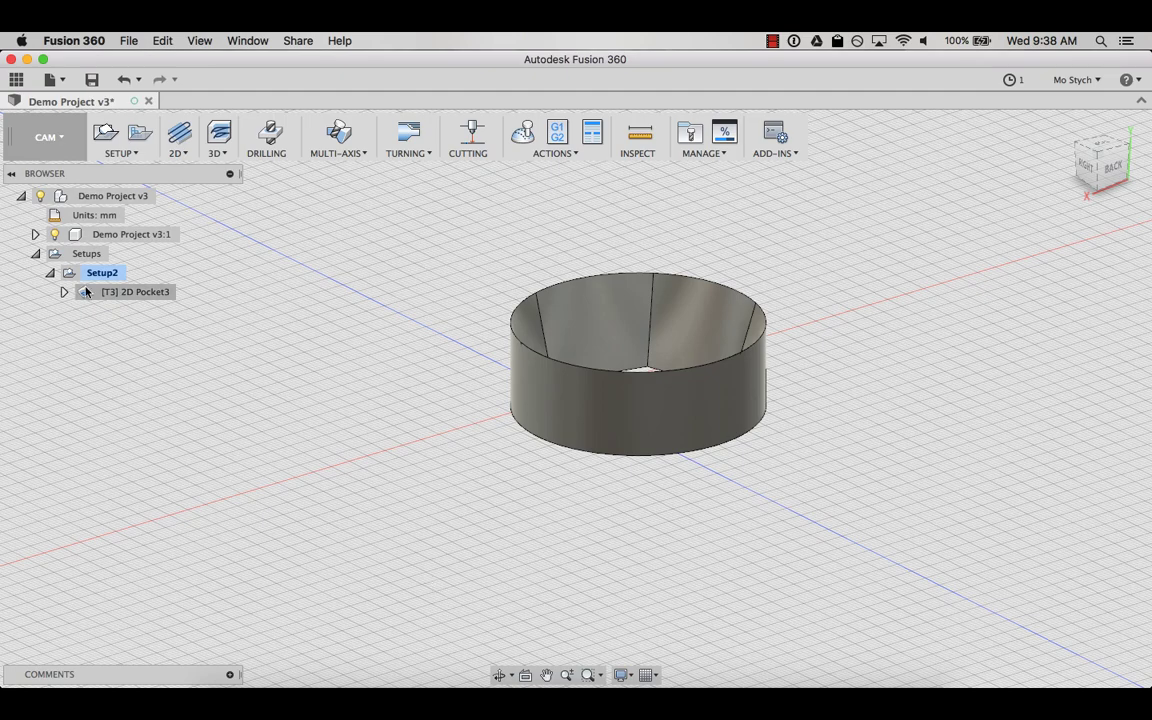
{"action": "left_click", "coordinate": [136, 292]}
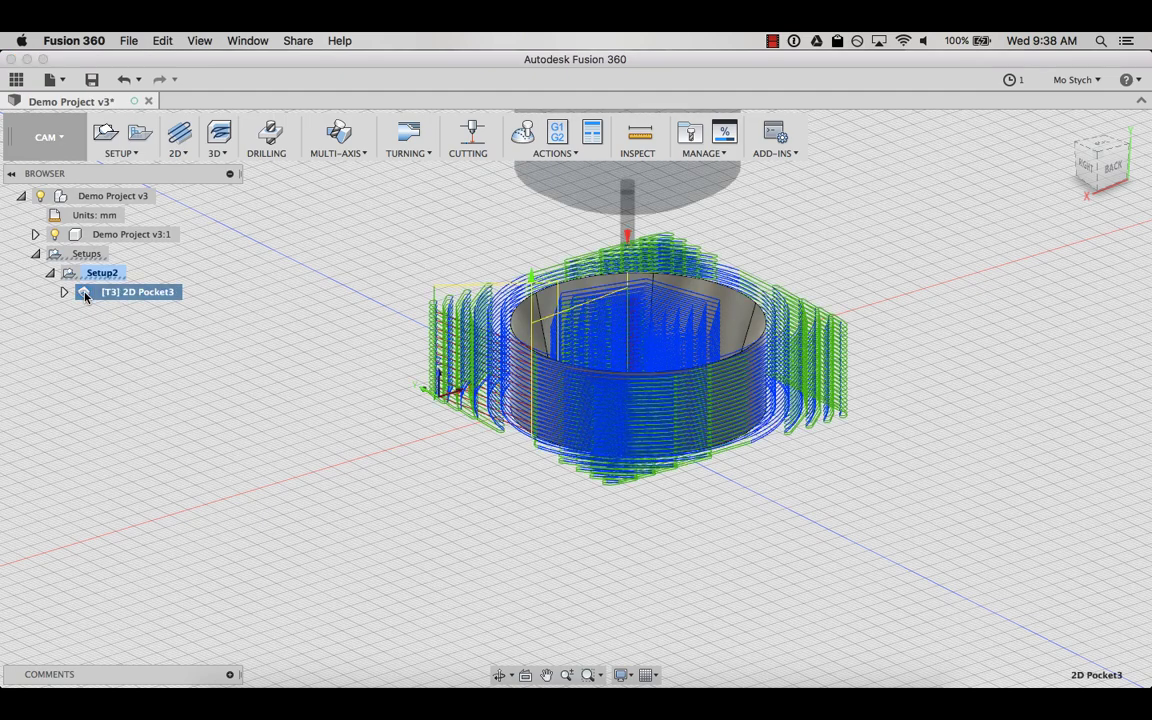
{"action": "mouse_move", "coordinate": [500, 674]}
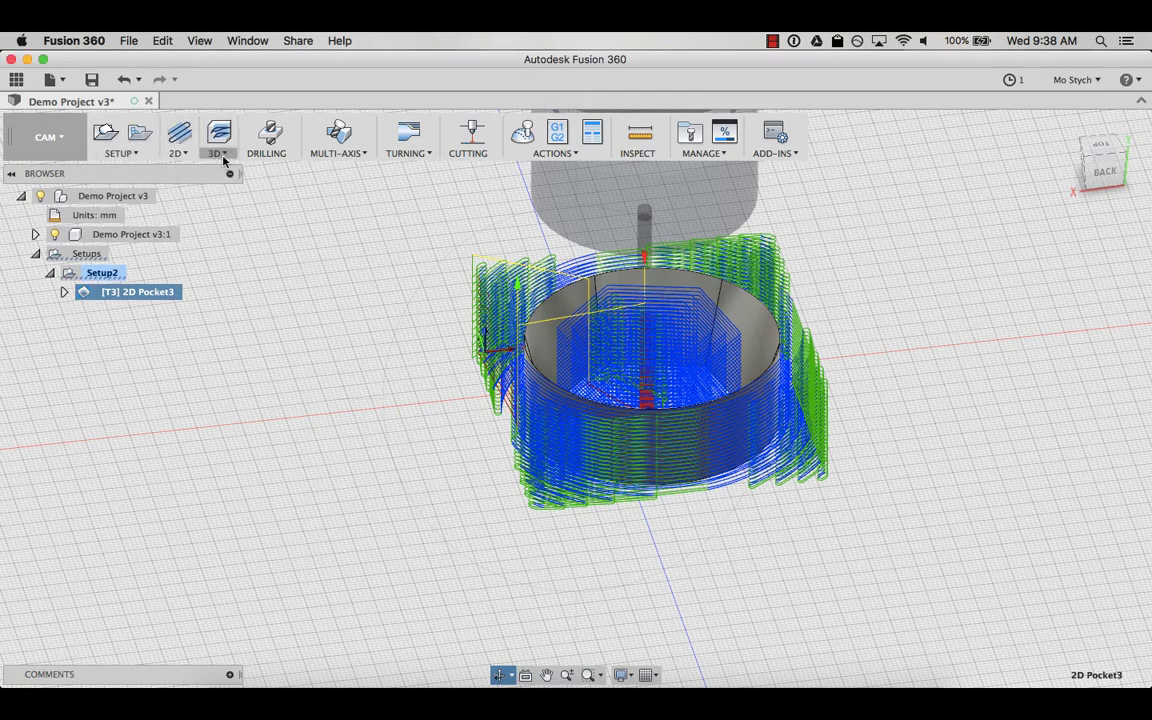
{"action": "mouse_move", "coordinate": [138, 114]}
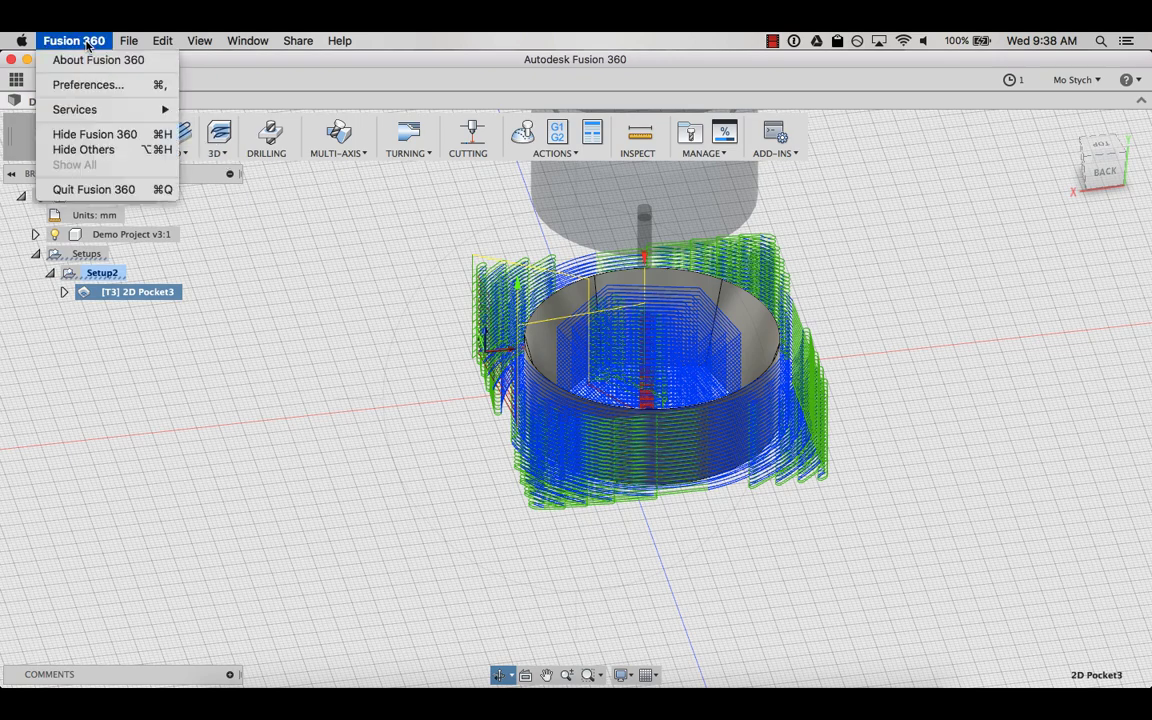
{"action": "mouse_move", "coordinate": [88, 84]}
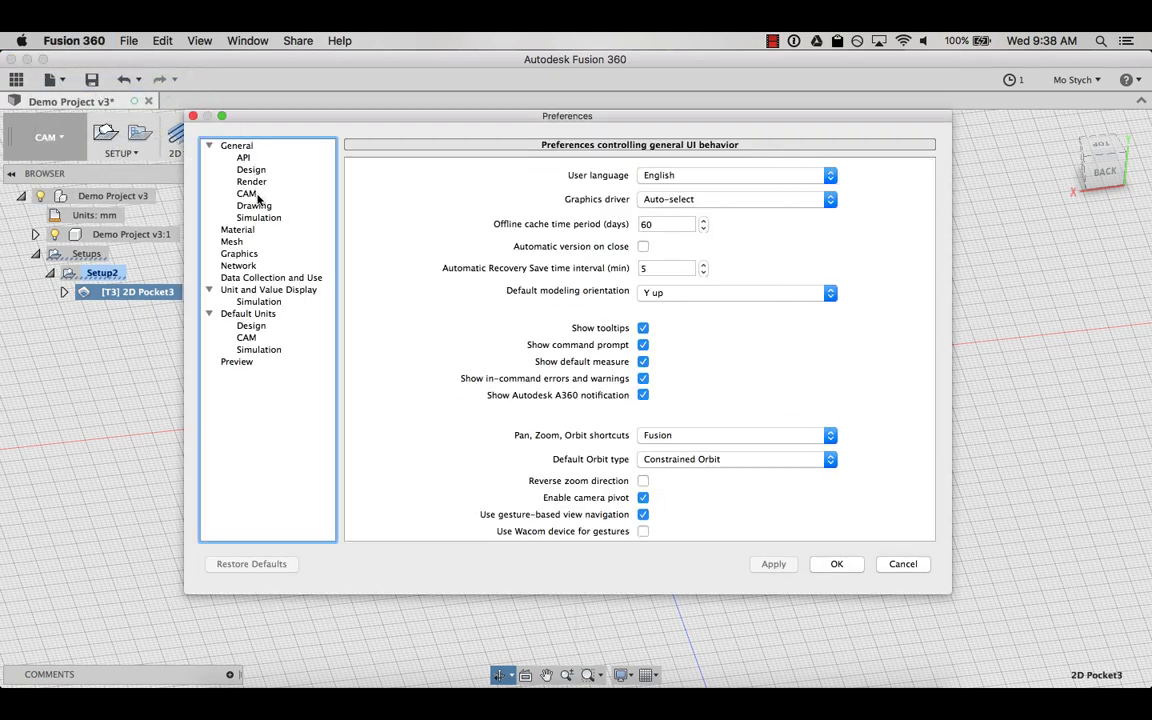
Enable Cloud Libraries in the CAM preferences and apply the change.
{"action": "left_click", "coordinate": [246, 192]}
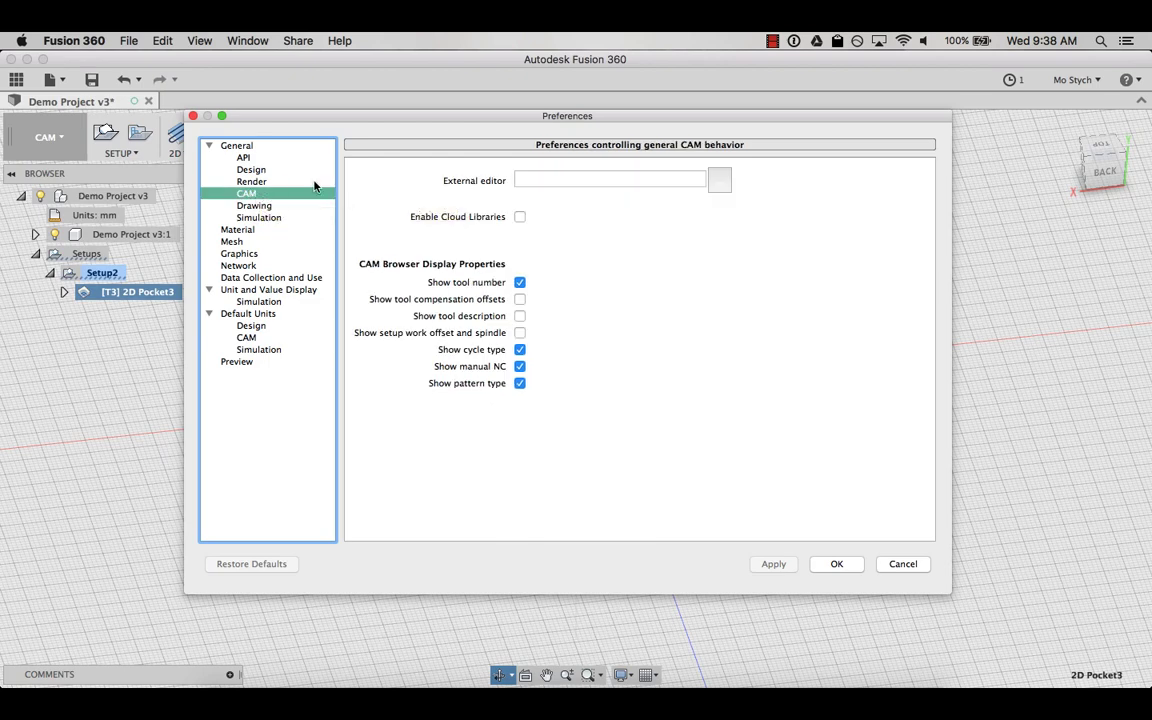
{"action": "mouse_move", "coordinate": [520, 218]}
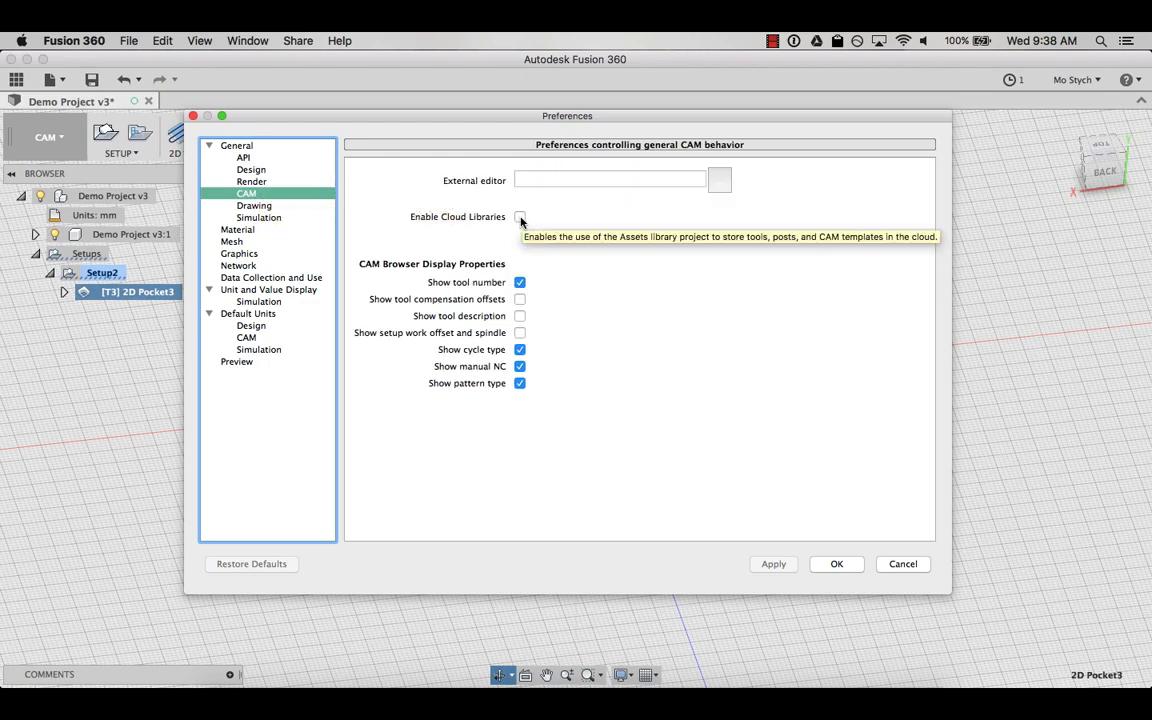
{"action": "left_click", "coordinate": [520, 216]}
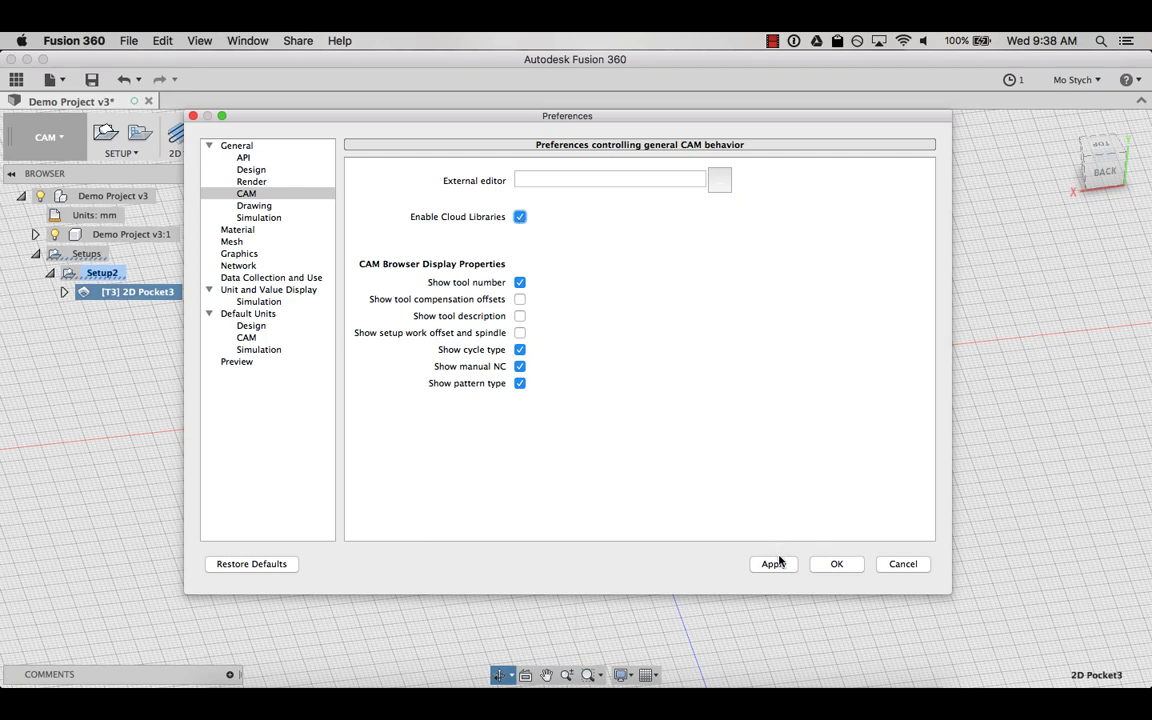
{"action": "left_click", "coordinate": [772, 564]}
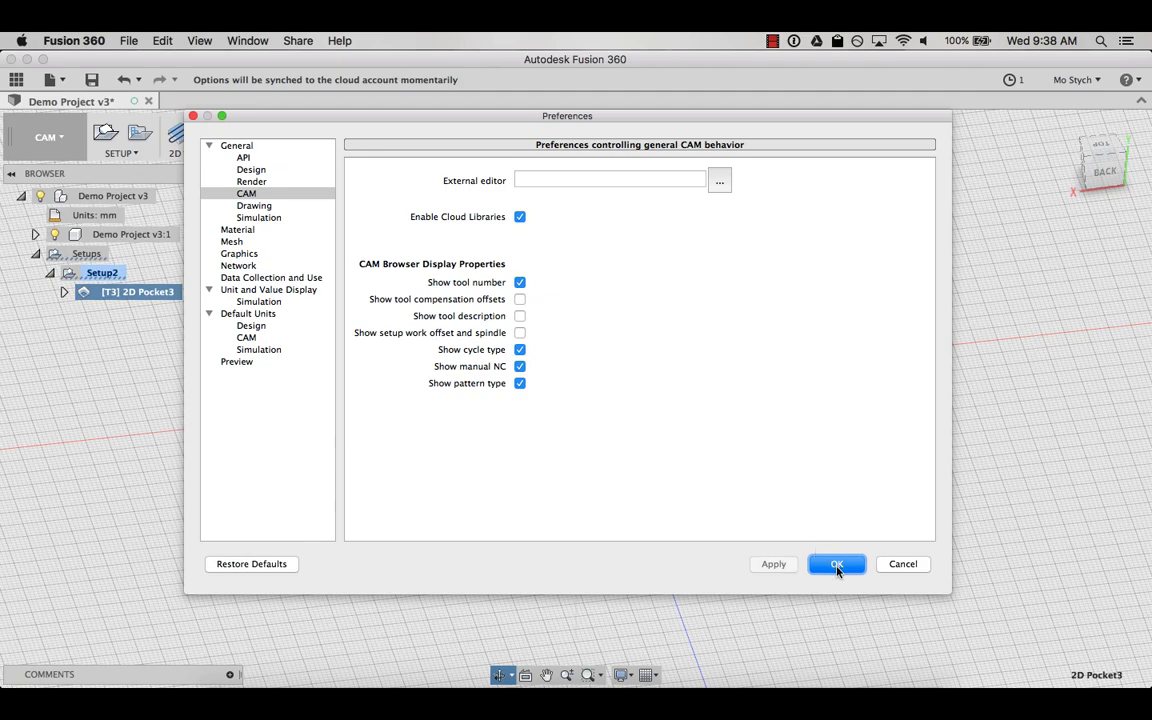
{"action": "left_click", "coordinate": [836, 564]}
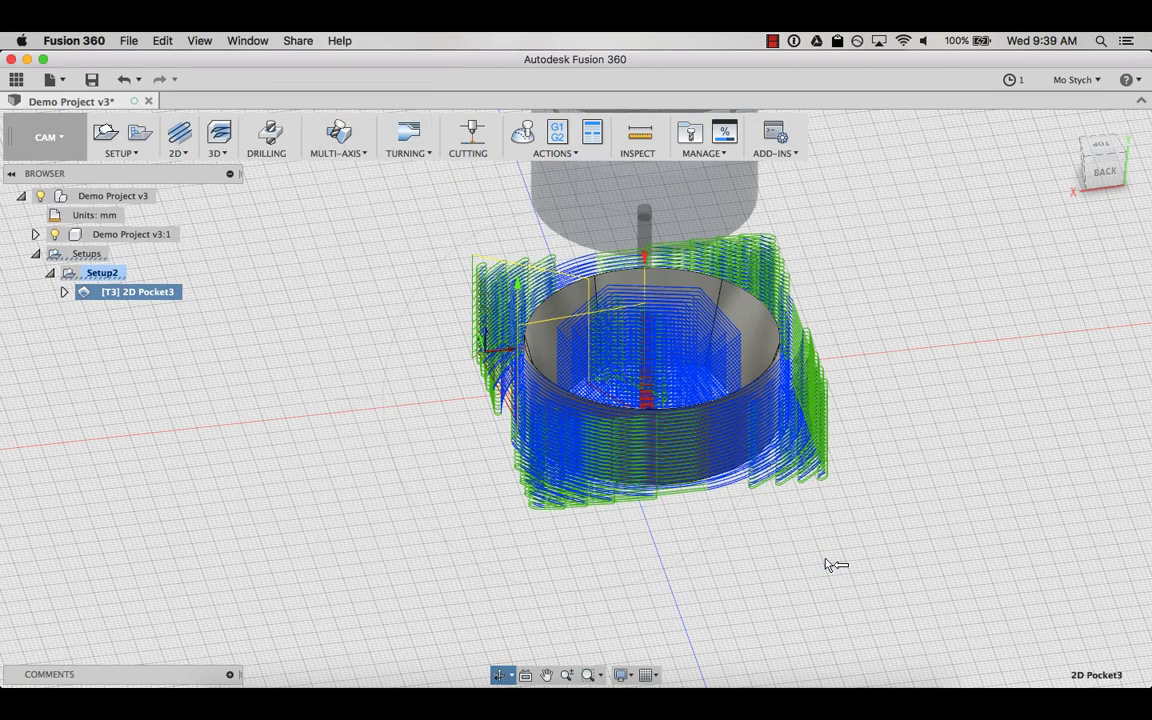
{"action": "mouse_move", "coordinate": [252, 278]}
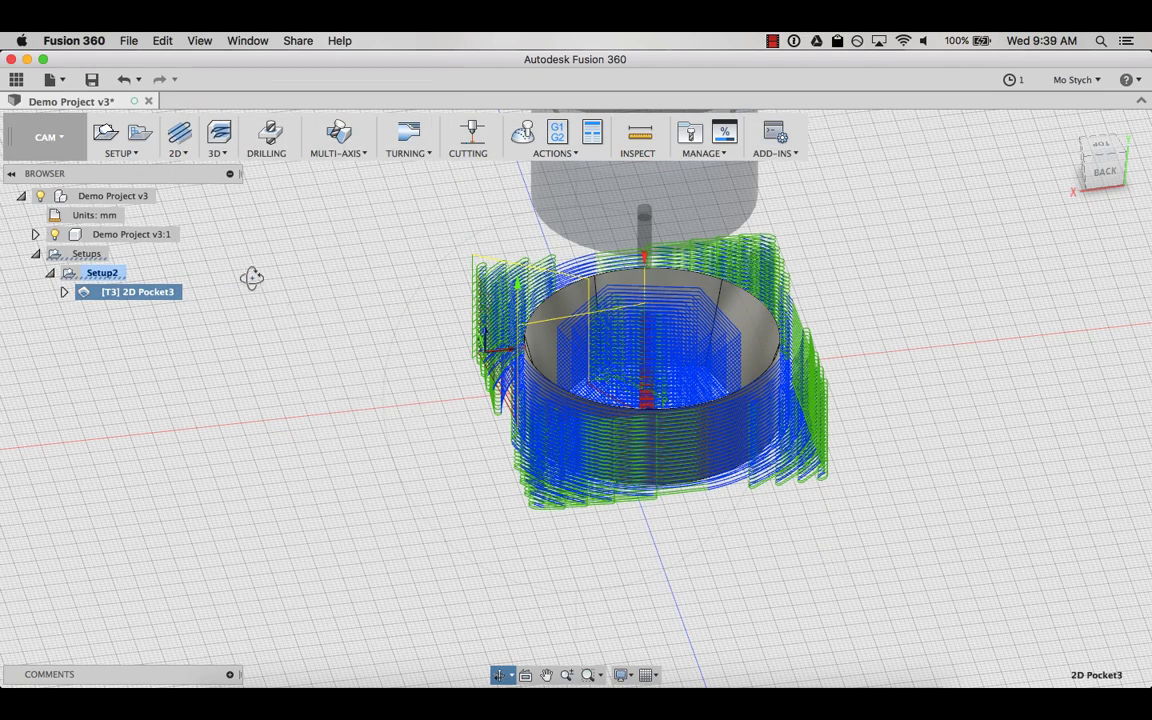
{"action": "mouse_move", "coordinate": [48, 80]}
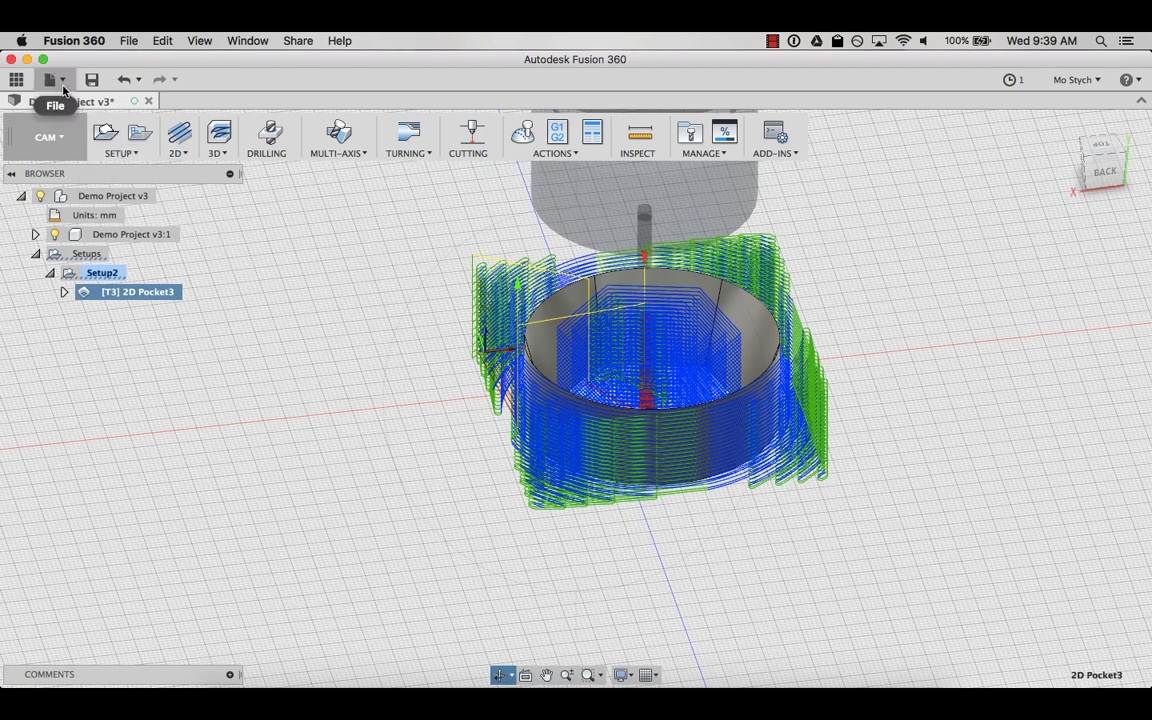
View the Demo Project design's details page on the Fusion 360 web hub.
{"action": "left_click", "coordinate": [52, 80]}
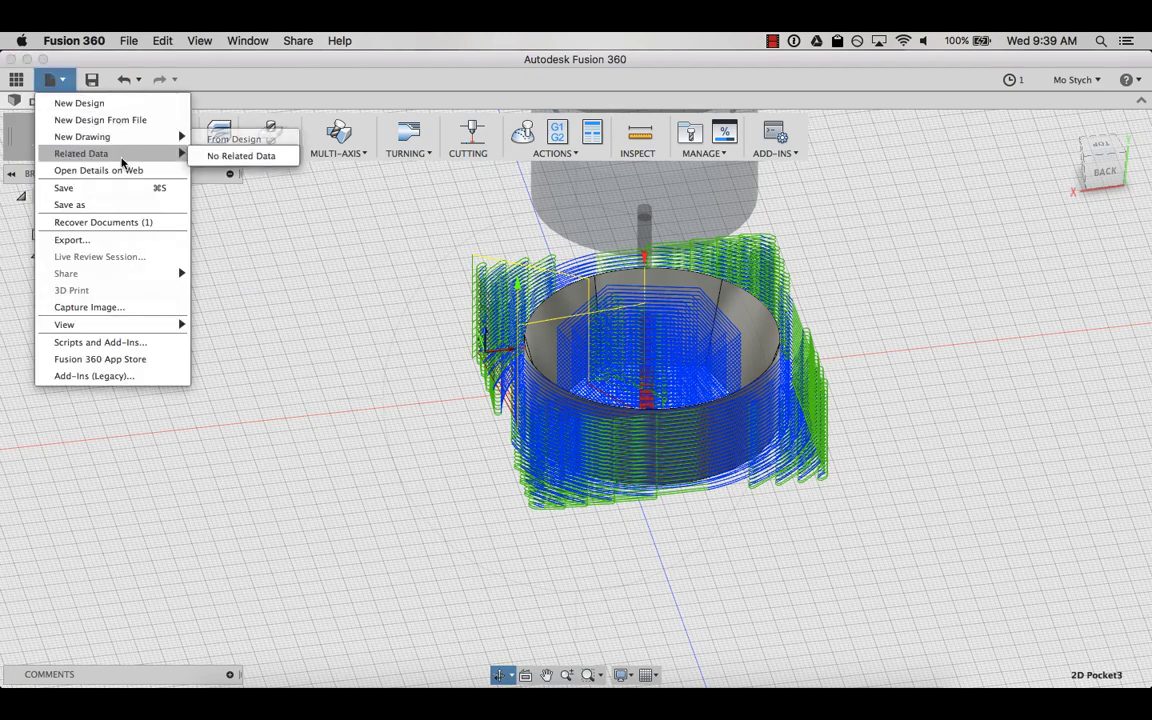
{"action": "left_click", "coordinate": [98, 170]}
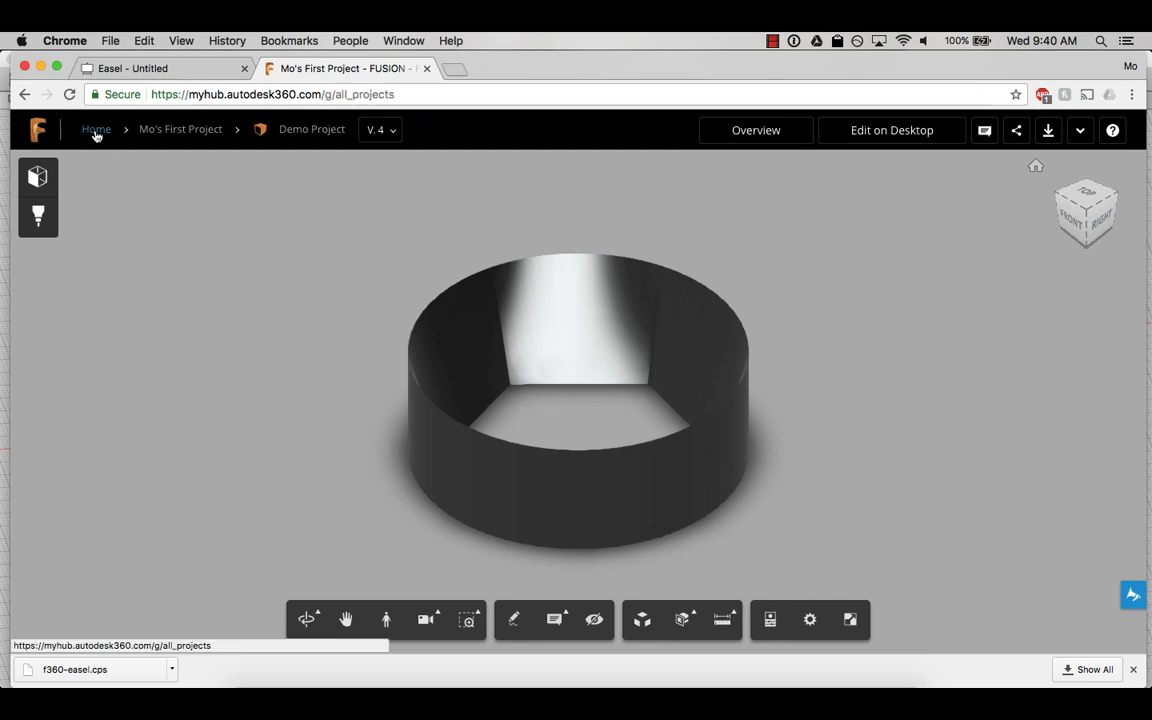
Upload f360-easel.cps into the hub's Assets > CAMPosts folder and return to Fusion 360.
{"action": "left_click", "coordinate": [96, 128]}
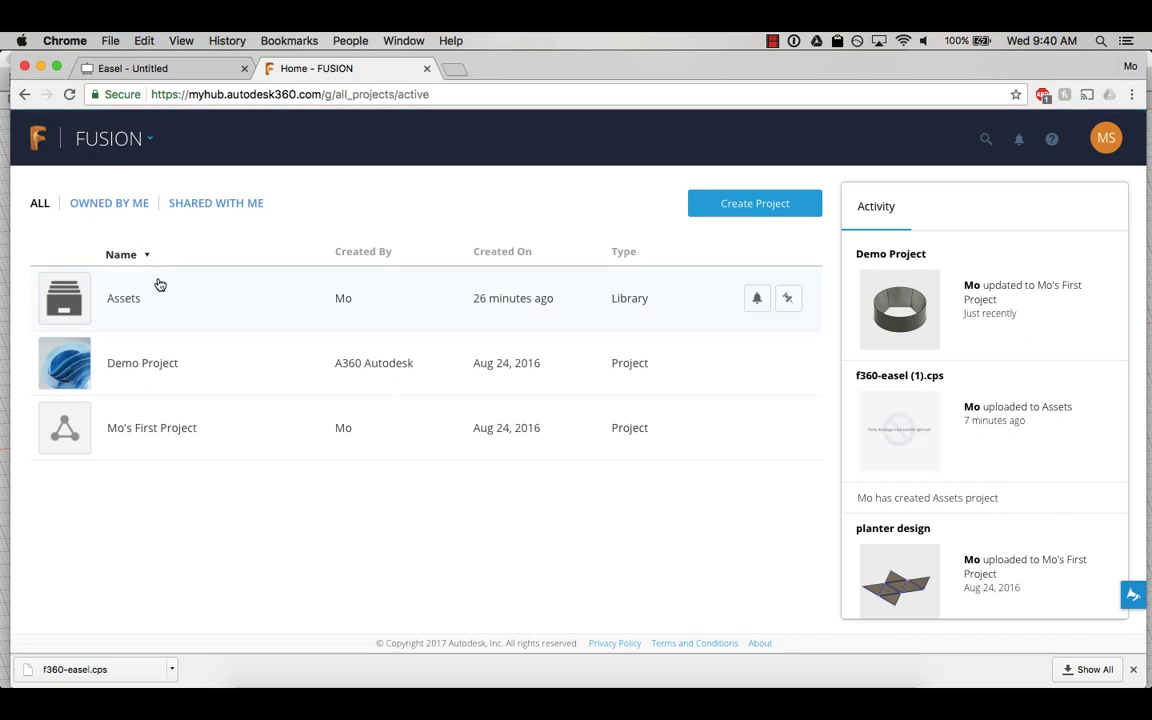
{"action": "mouse_move", "coordinate": [44, 312]}
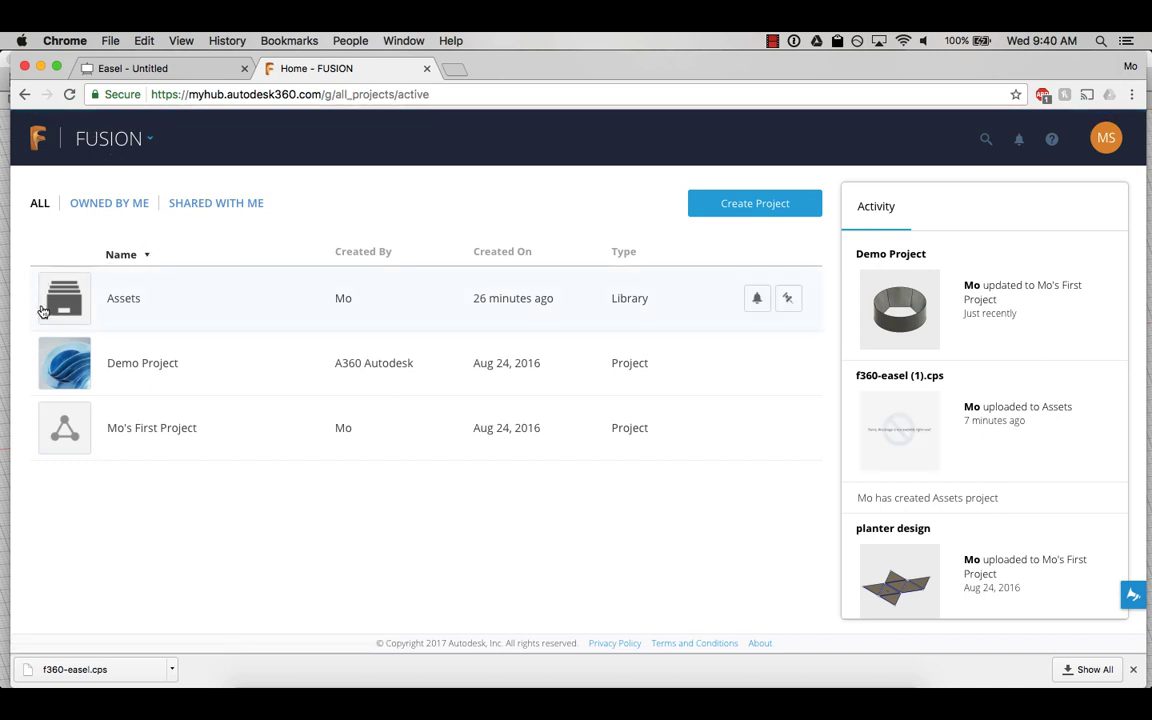
{"action": "mouse_move", "coordinate": [140, 312]}
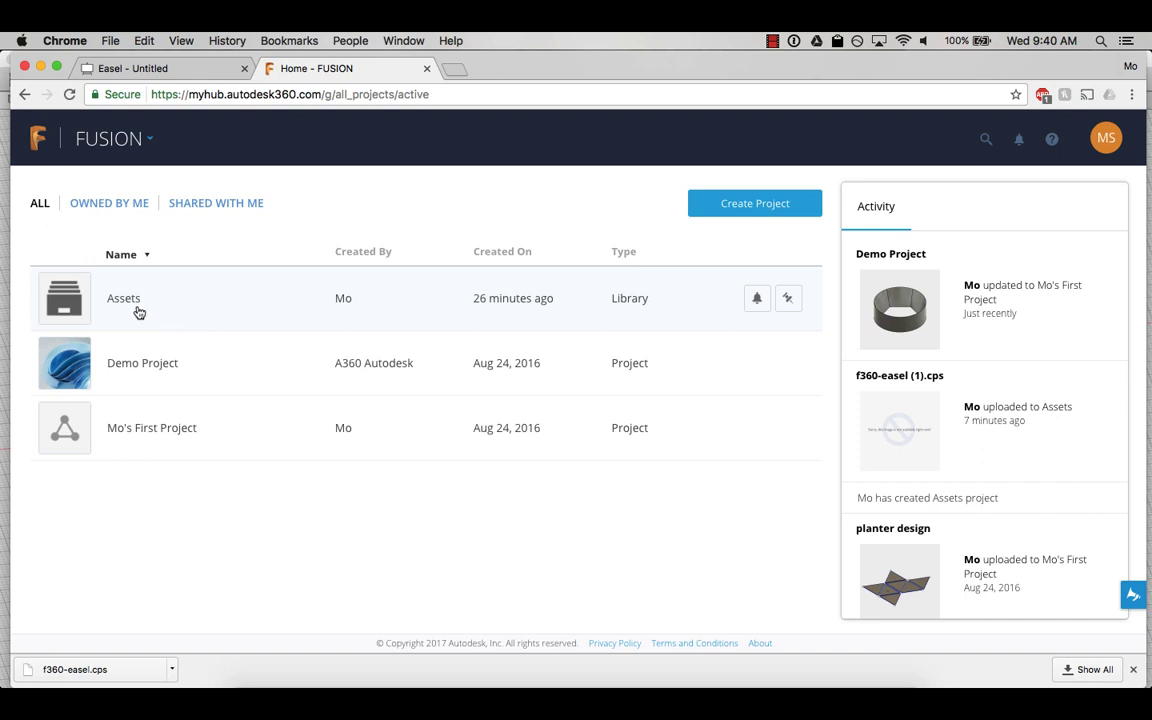
{"action": "left_click", "coordinate": [124, 298]}
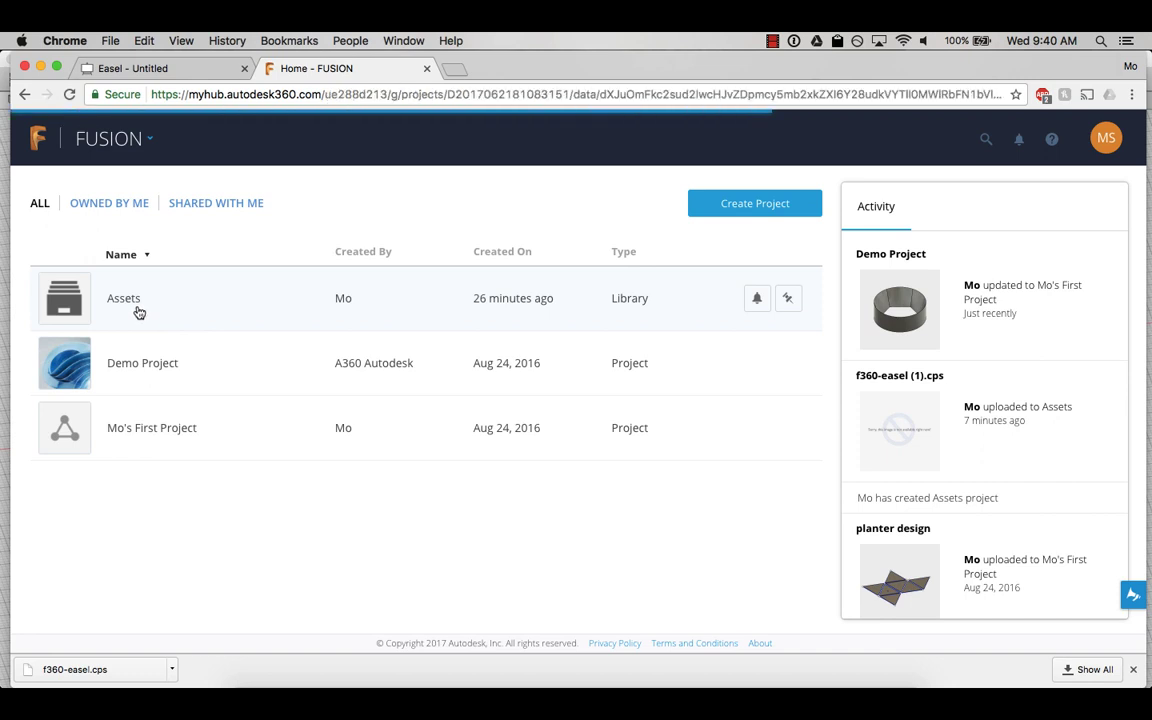
{"action": "left_click", "coordinate": [124, 296]}
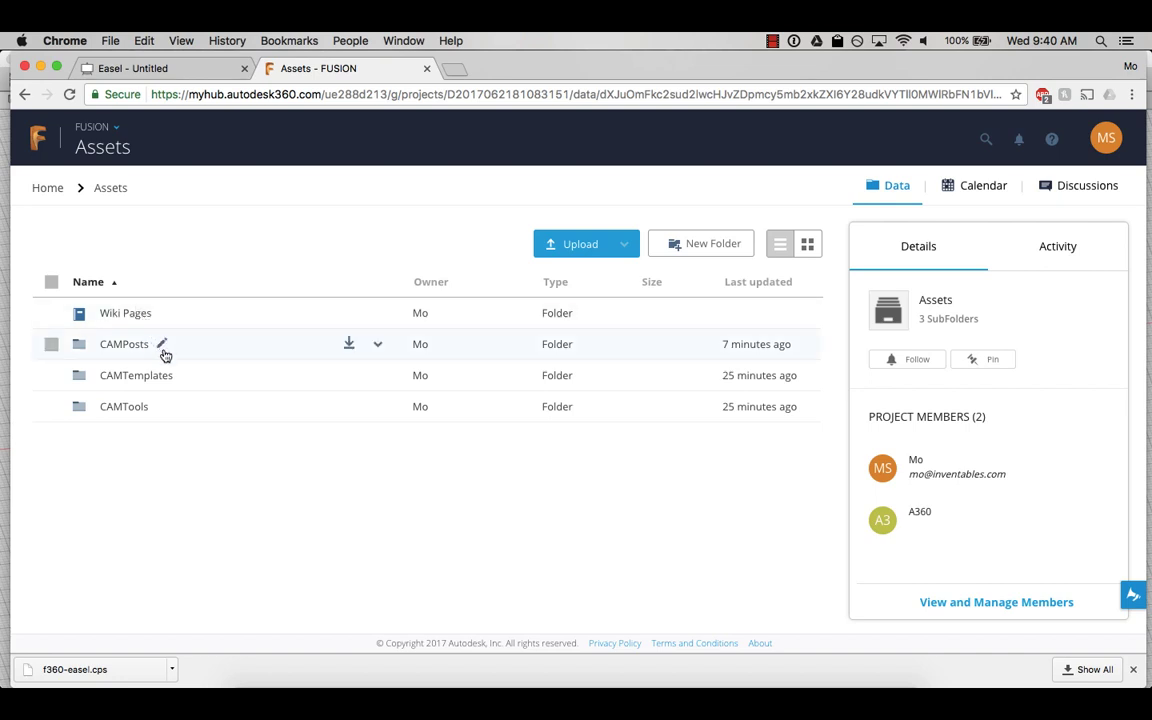
{"action": "mouse_move", "coordinate": [124, 344]}
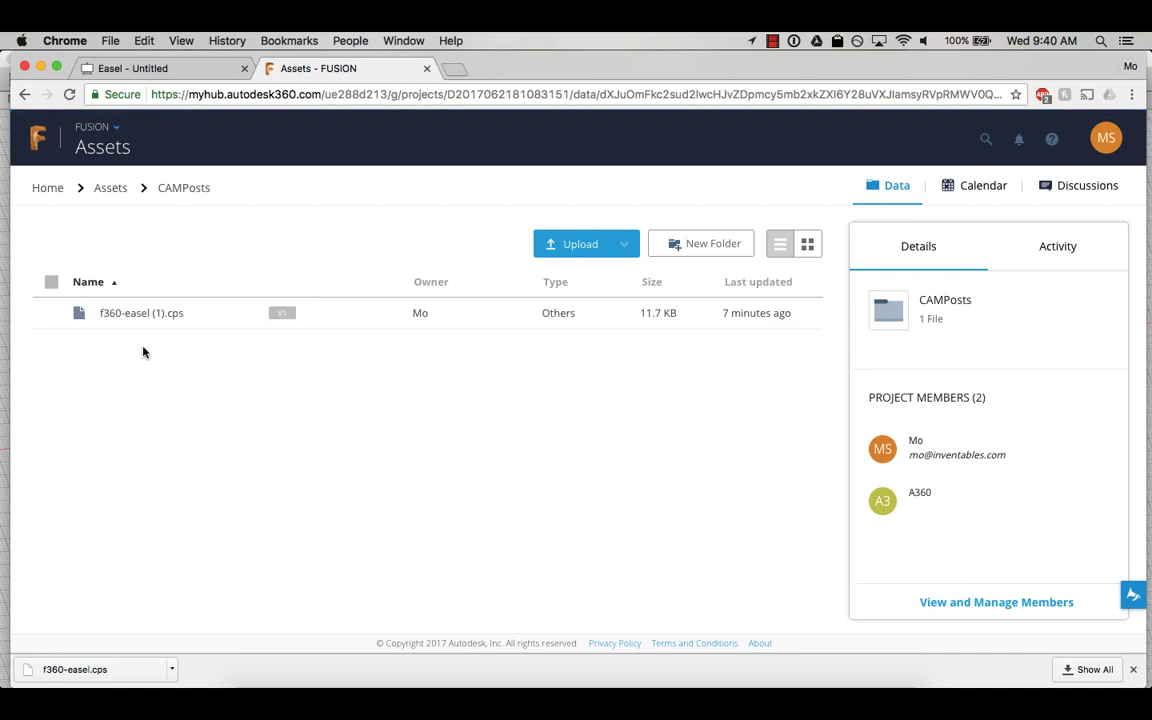
{"action": "mouse_move", "coordinate": [156, 336]}
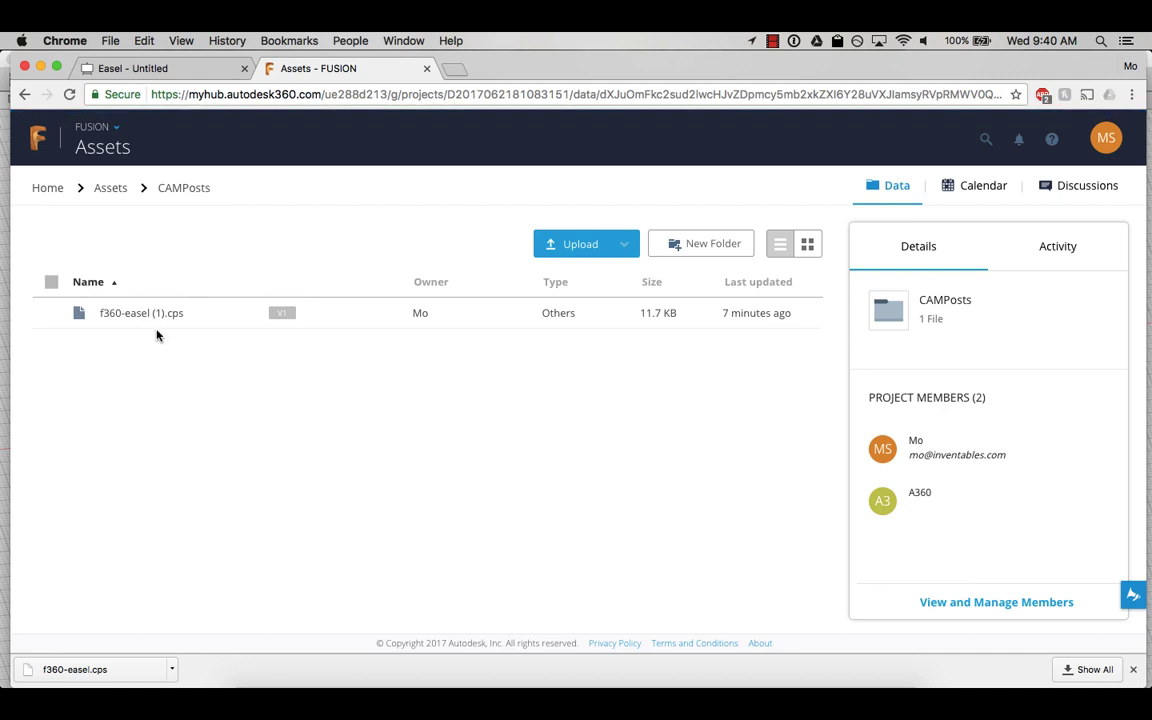
{"action": "mouse_move", "coordinate": [638, 72]}
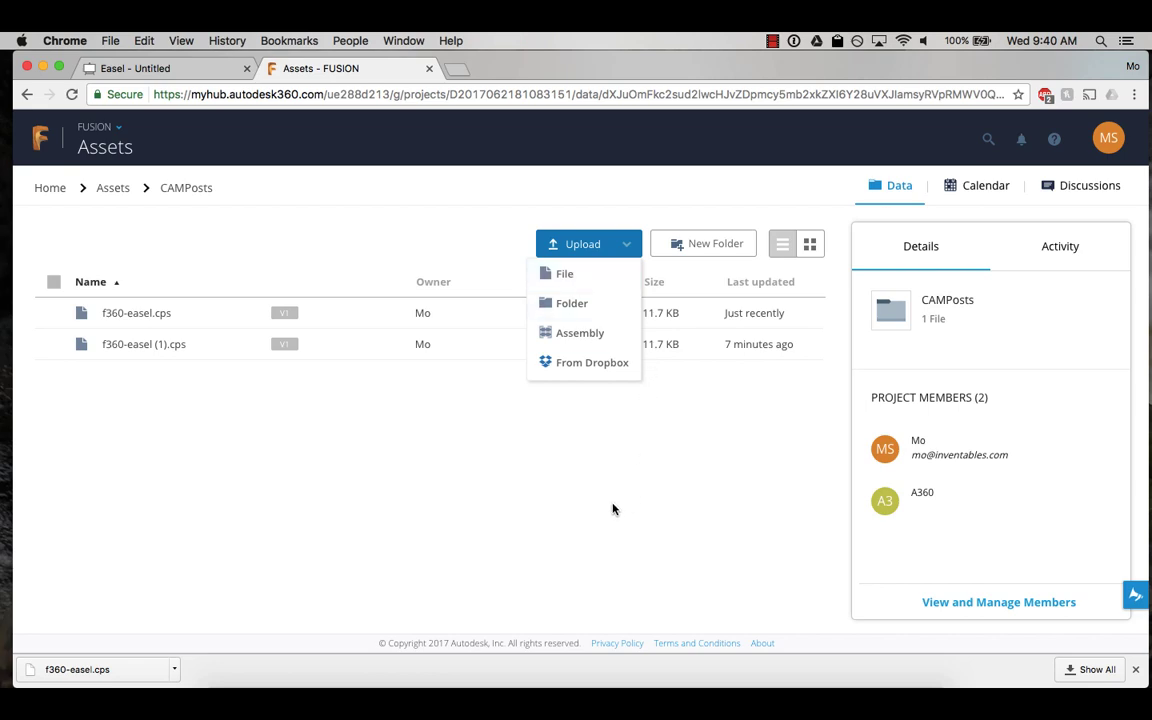
{"action": "left_click", "coordinate": [564, 518]}
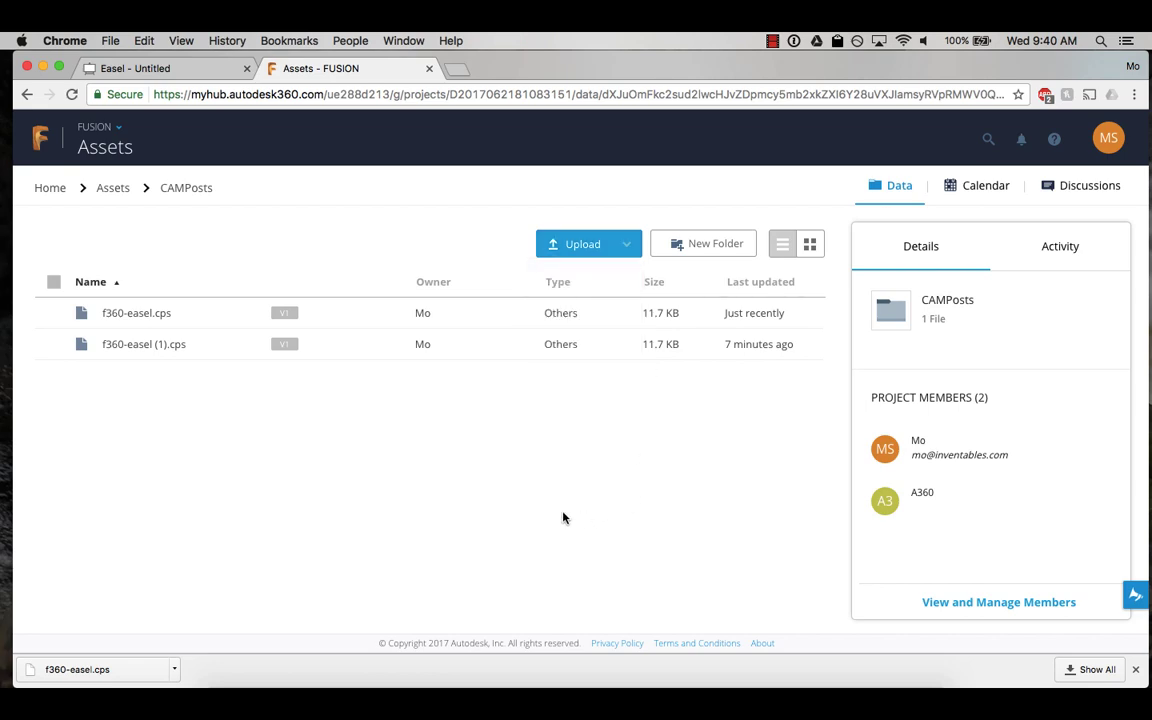
{"action": "left_click", "coordinate": [44, 68]}
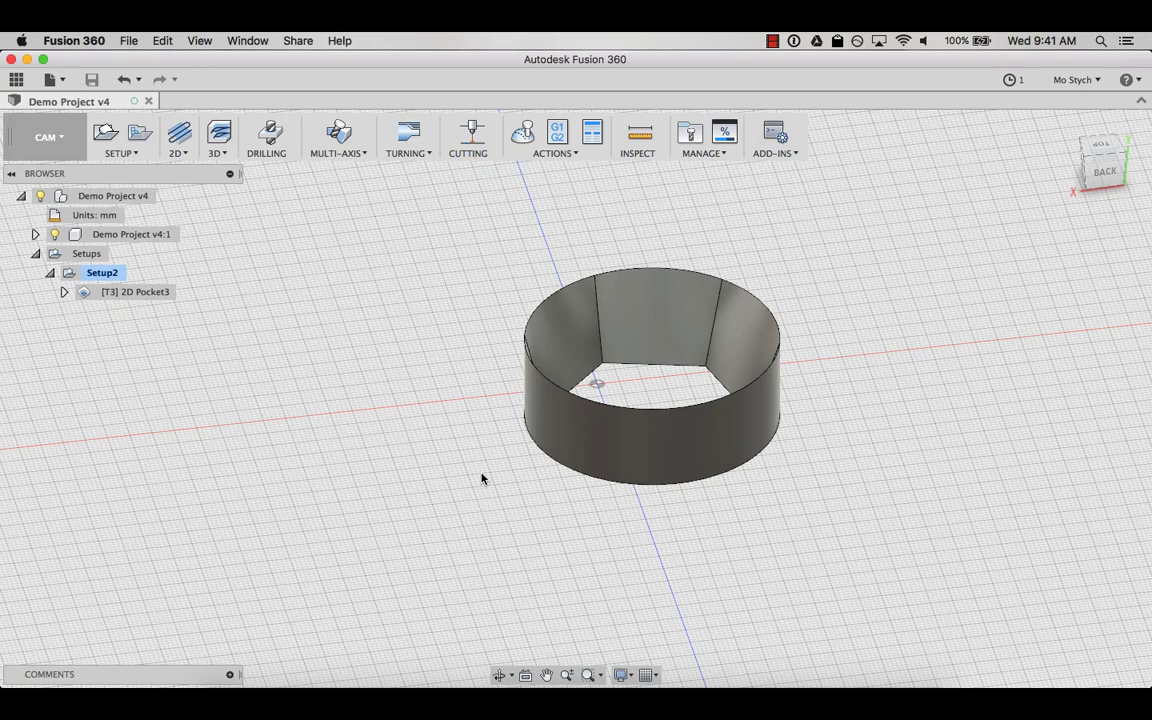
{"action": "mouse_move", "coordinate": [556, 152]}
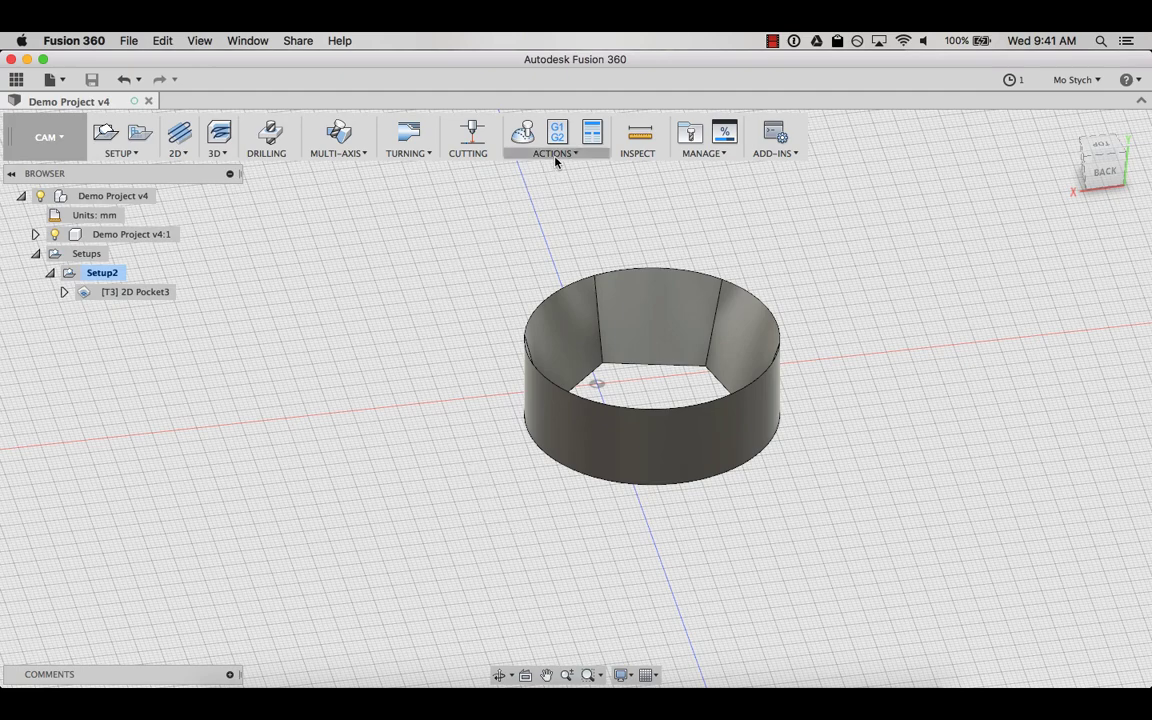
Set the Post Process source to My Cloud Posts.
{"action": "left_click", "coordinate": [552, 140]}
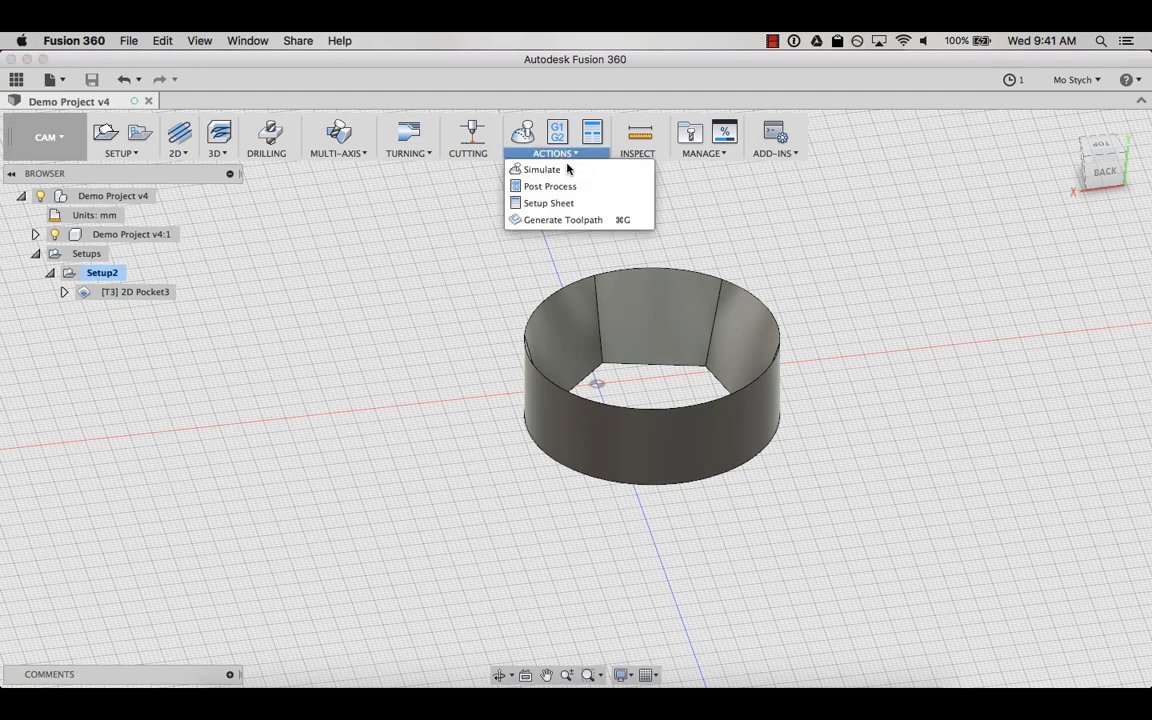
{"action": "mouse_move", "coordinate": [548, 186]}
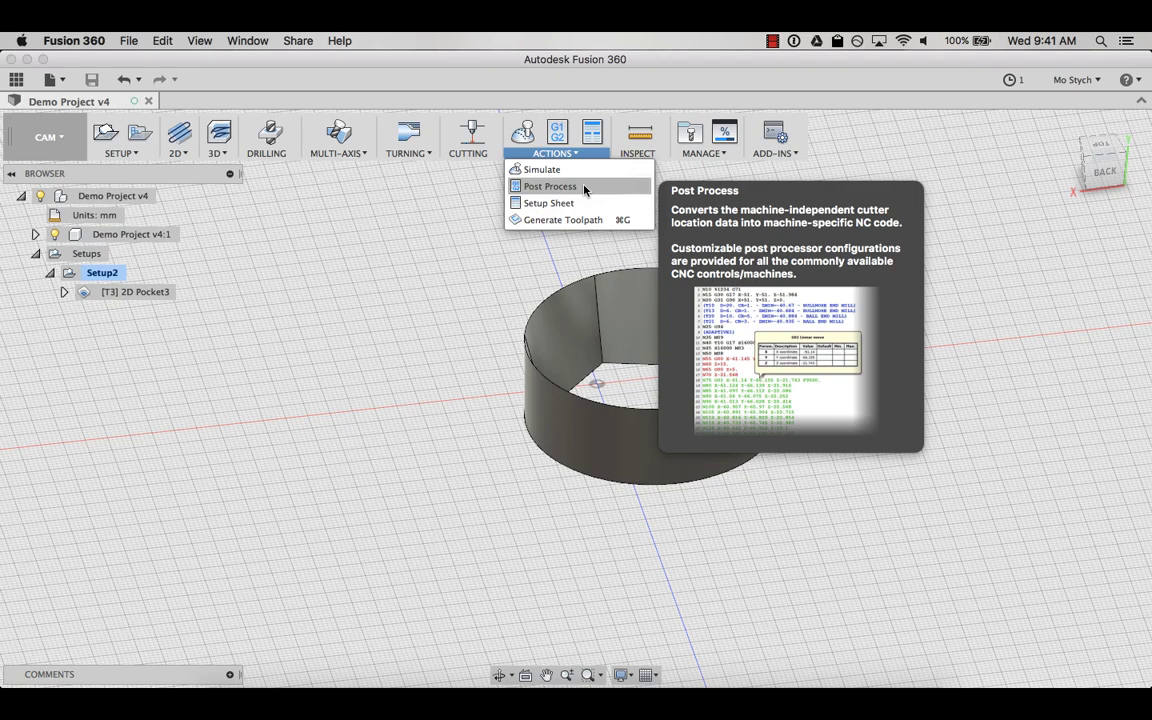
{"action": "left_click", "coordinate": [548, 186]}
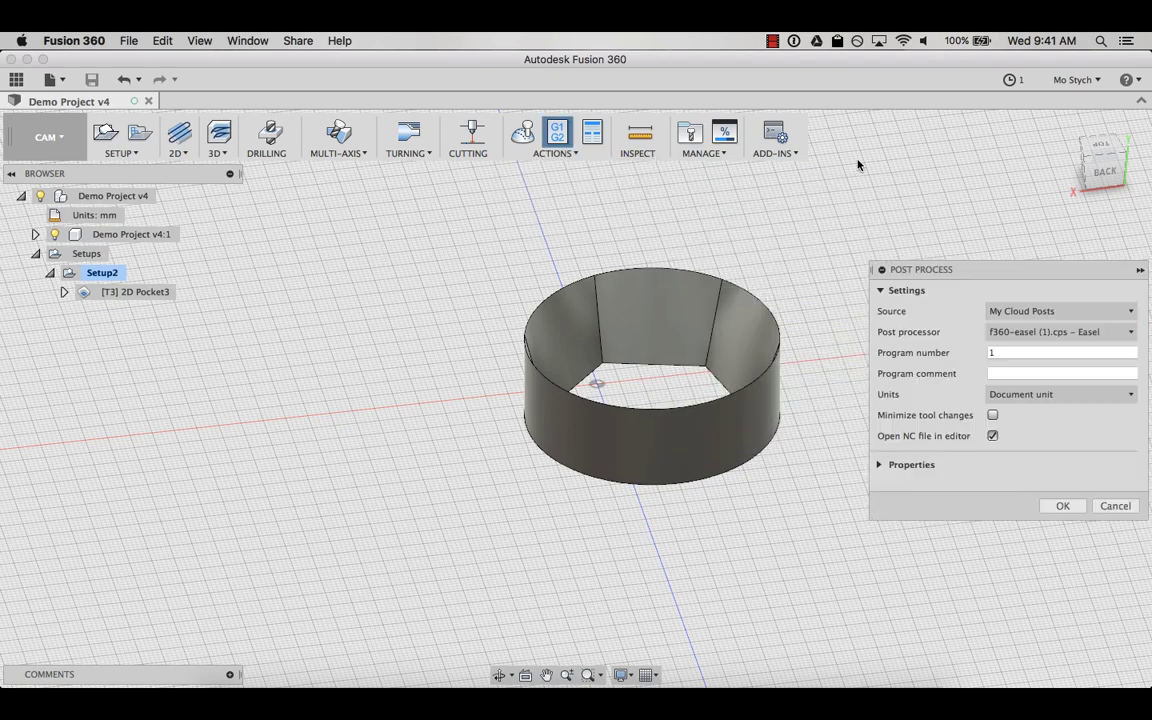
{"action": "left_click", "coordinate": [1060, 312]}
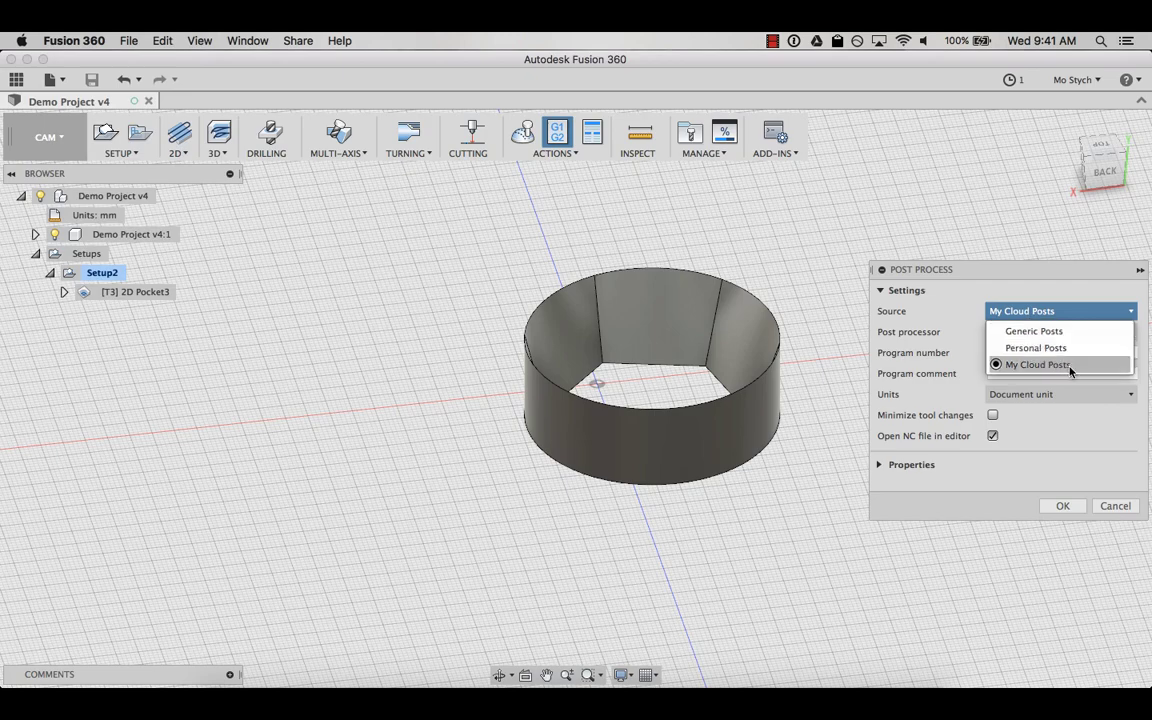
{"action": "left_click", "coordinate": [1036, 364]}
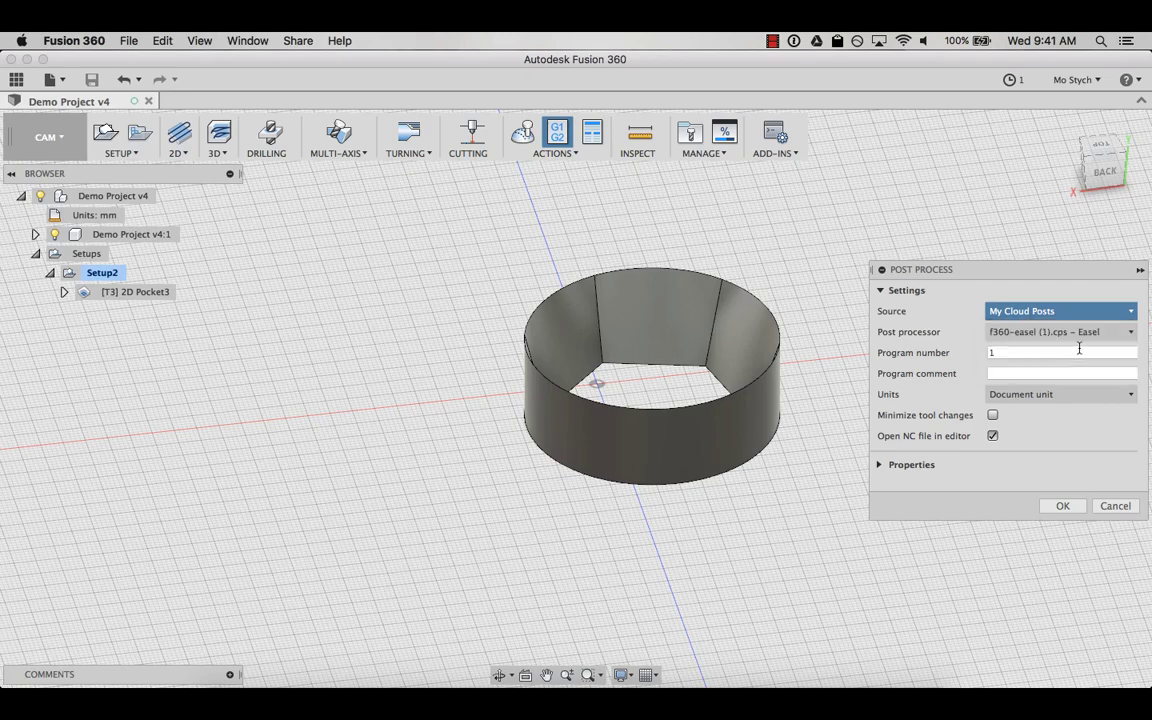
Choose the f360-easel.cps - Easel post processor and review its built-in properties.
{"action": "left_click", "coordinate": [1130, 332]}
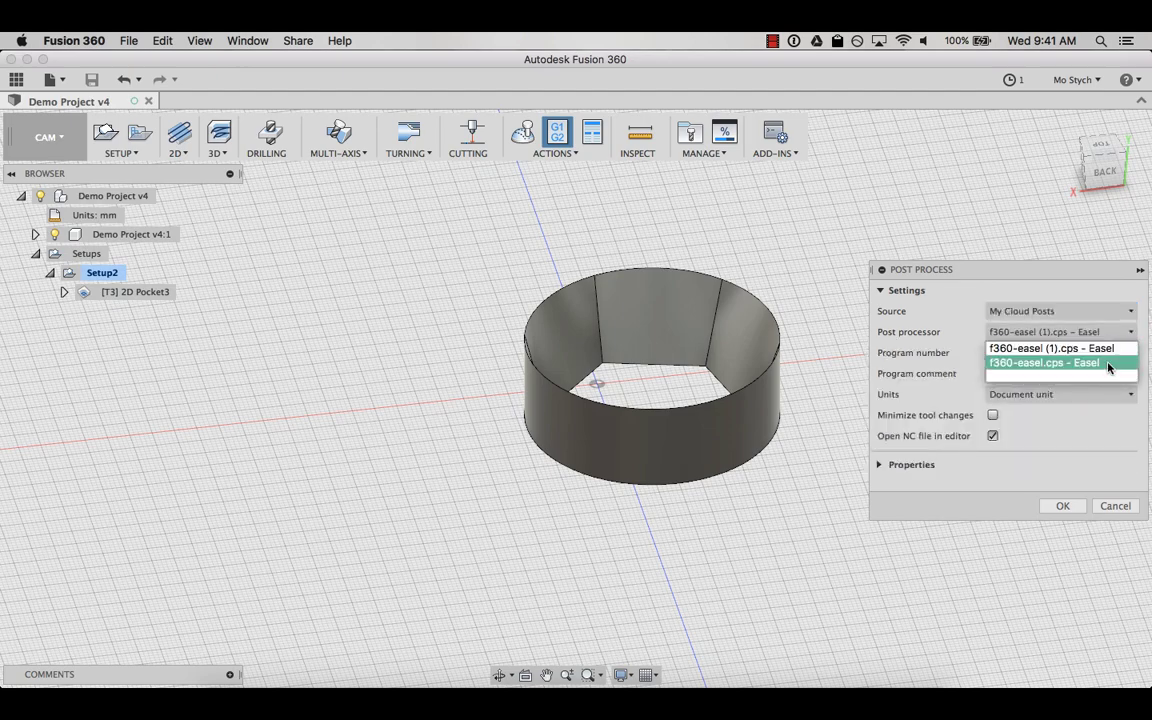
{"action": "left_click", "coordinate": [1044, 362]}
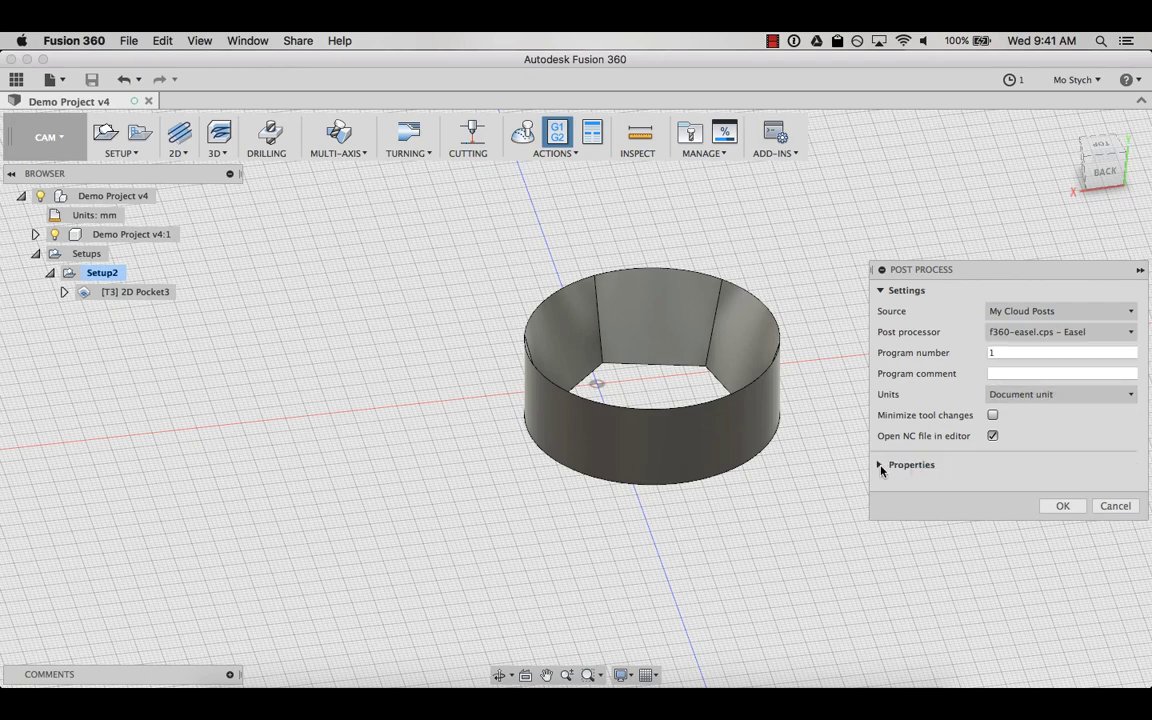
{"action": "left_click", "coordinate": [912, 464]}
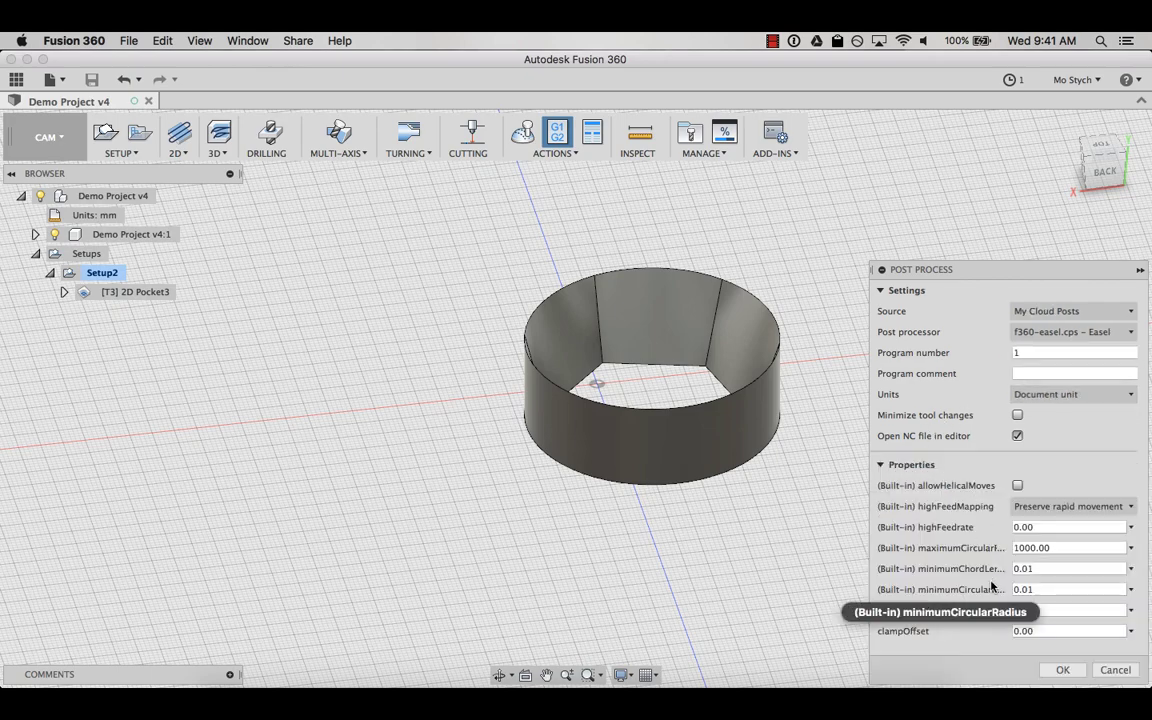
{"action": "mouse_move", "coordinate": [950, 540]}
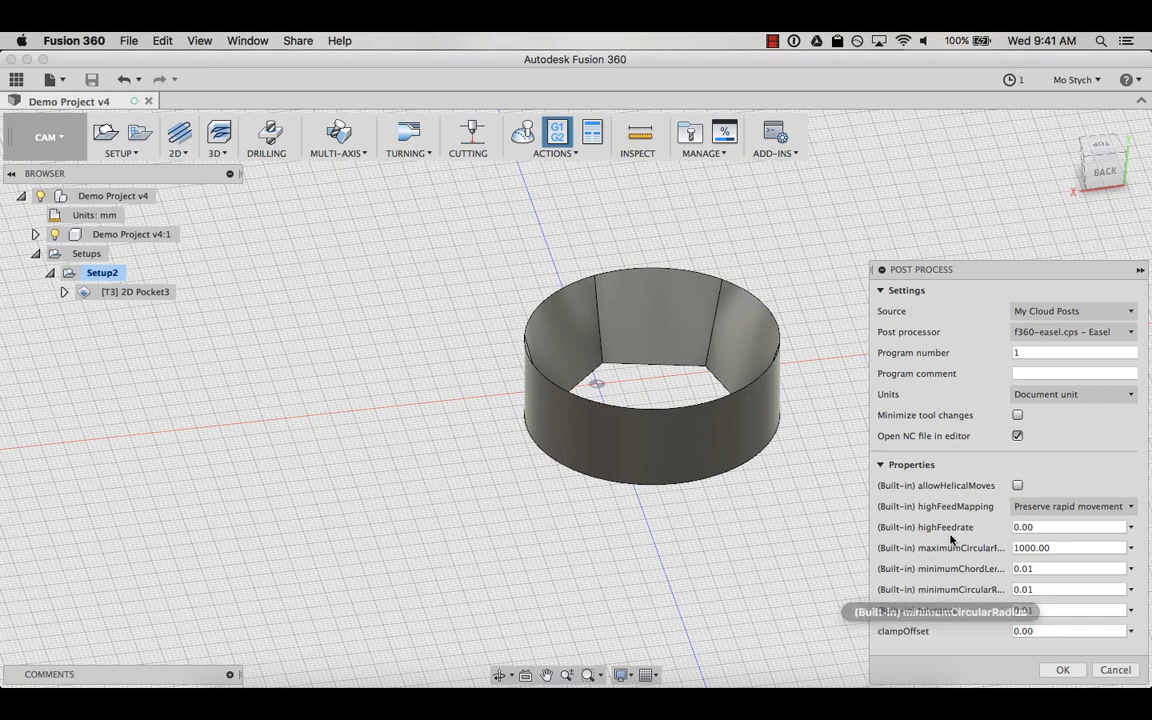
{"action": "left_click", "coordinate": [880, 464]}
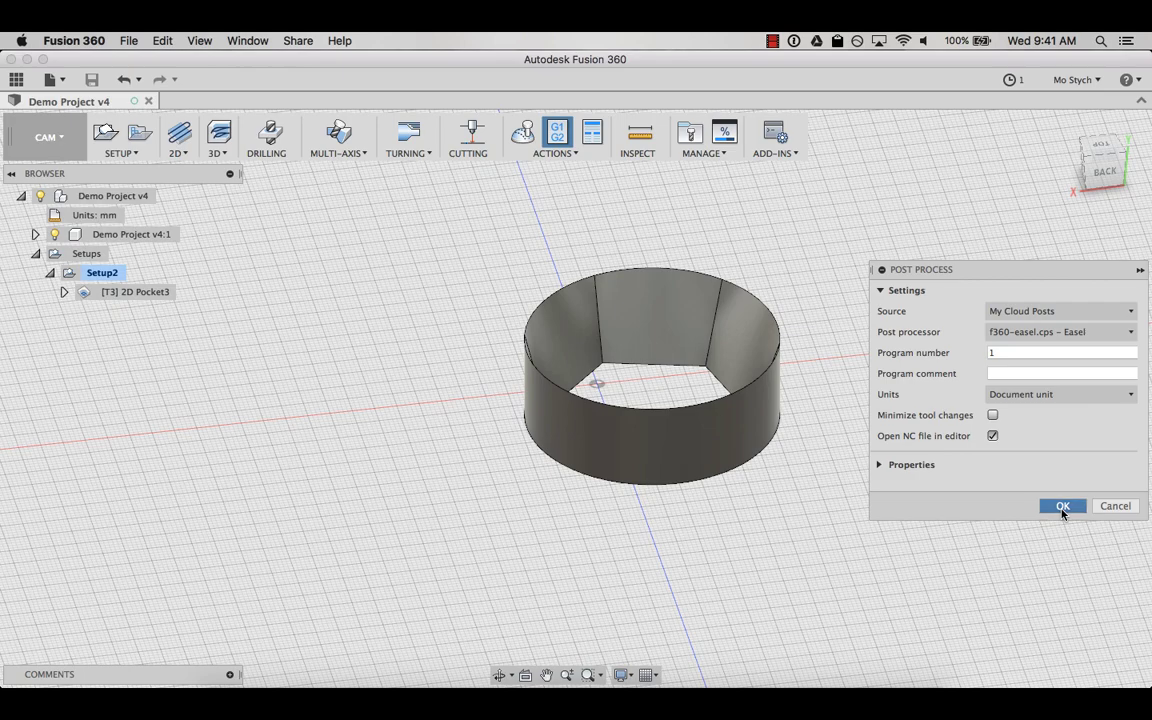
Save the G-code as My Project for Easel.nc in the Gcode Files for Easel folder.
{"action": "left_click", "coordinate": [1062, 504]}
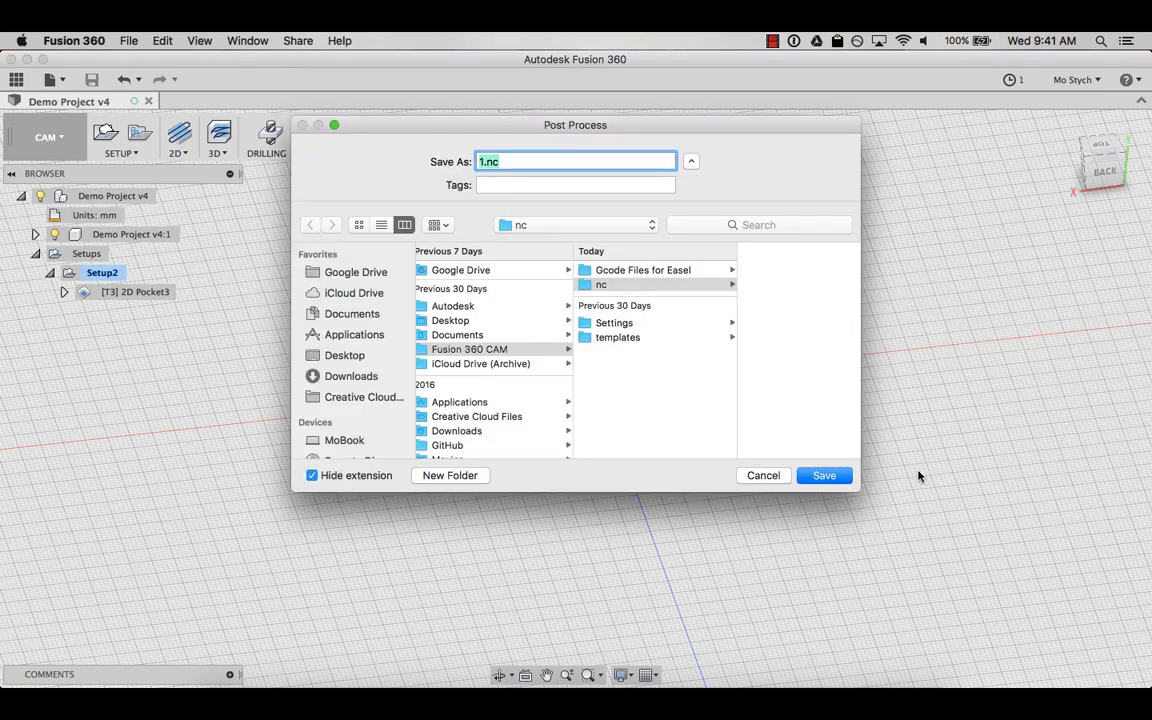
{"action": "left_click", "coordinate": [468, 348]}
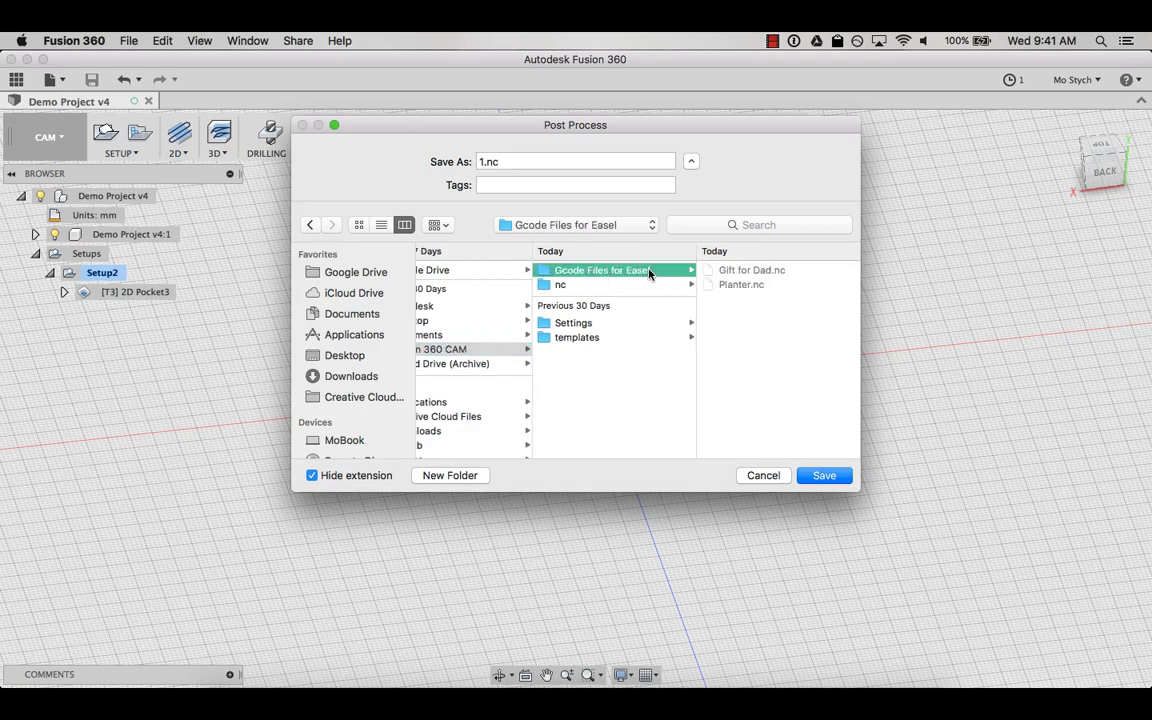
{"action": "left_click", "coordinate": [576, 160]}
{"action": "type", "text": "My Project for"}
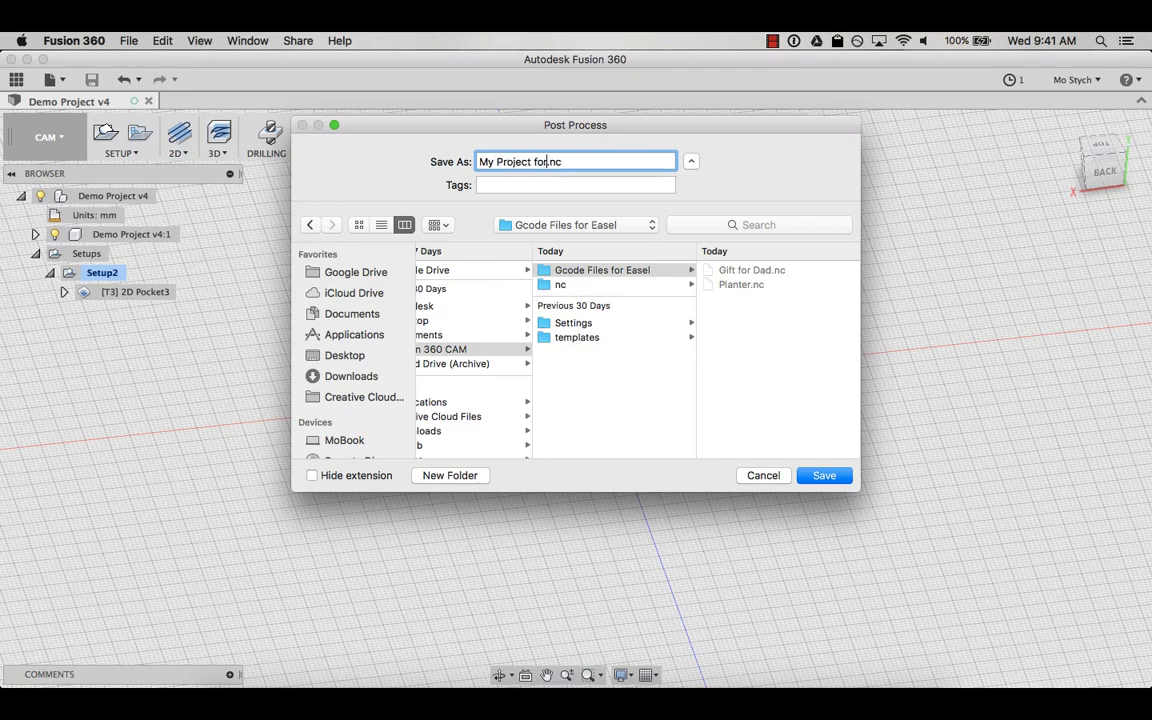
{"action": "type", "text": "Easel"}
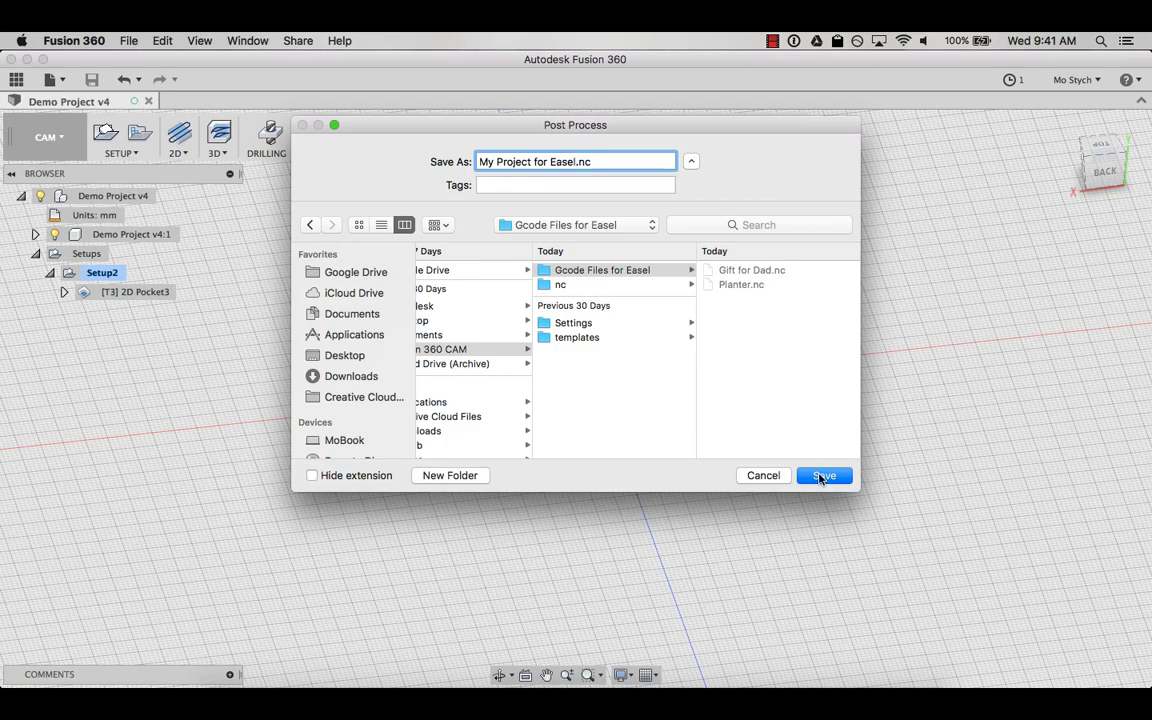
{"action": "left_click", "coordinate": [824, 476]}
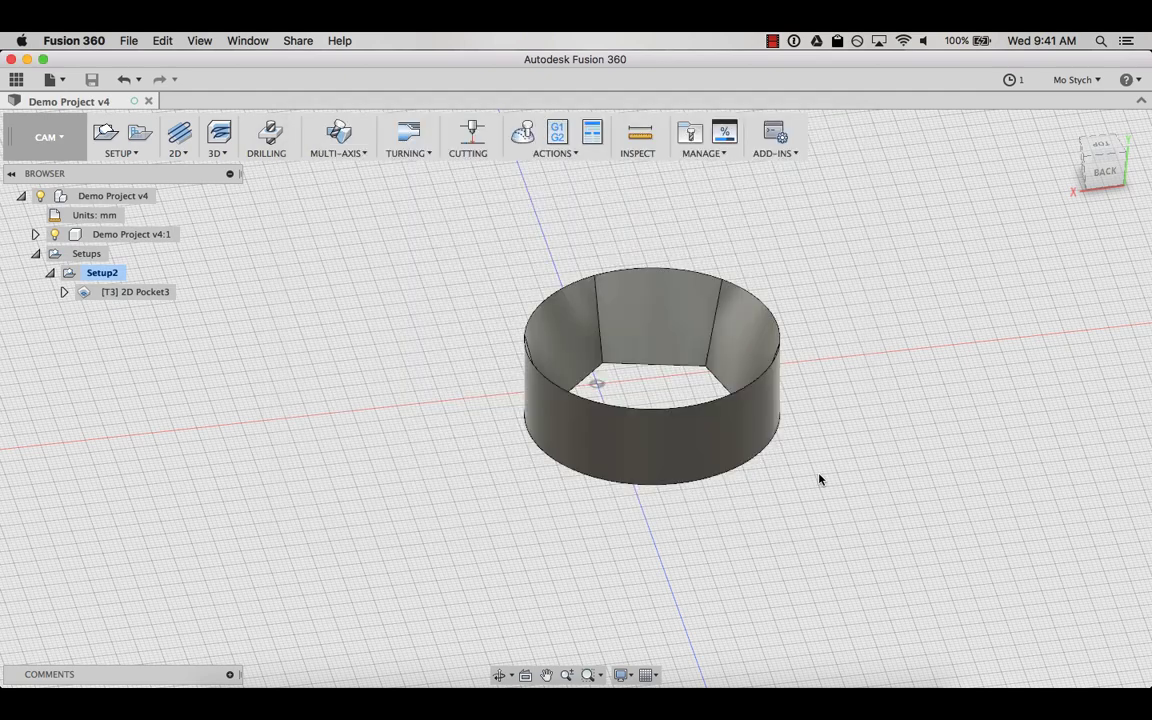
{"action": "mouse_move", "coordinate": [524, 676]}
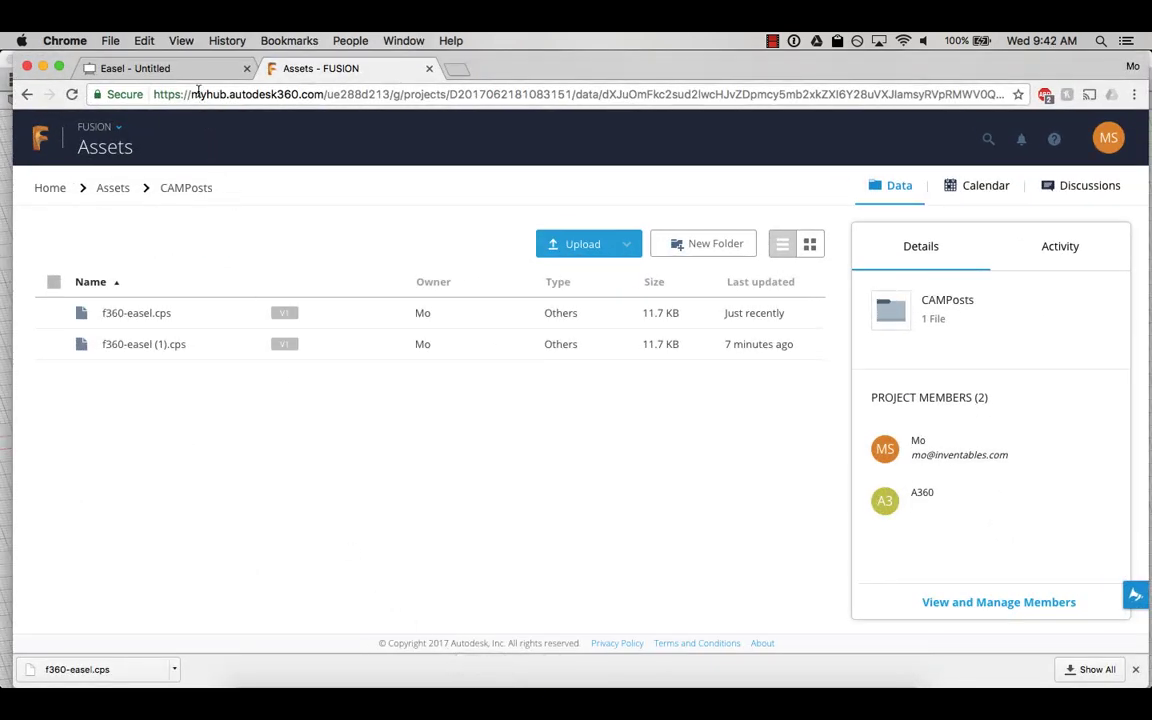
Import My Project for Easel.nc into the Easel project for validation.
{"action": "left_click", "coordinate": [136, 68]}
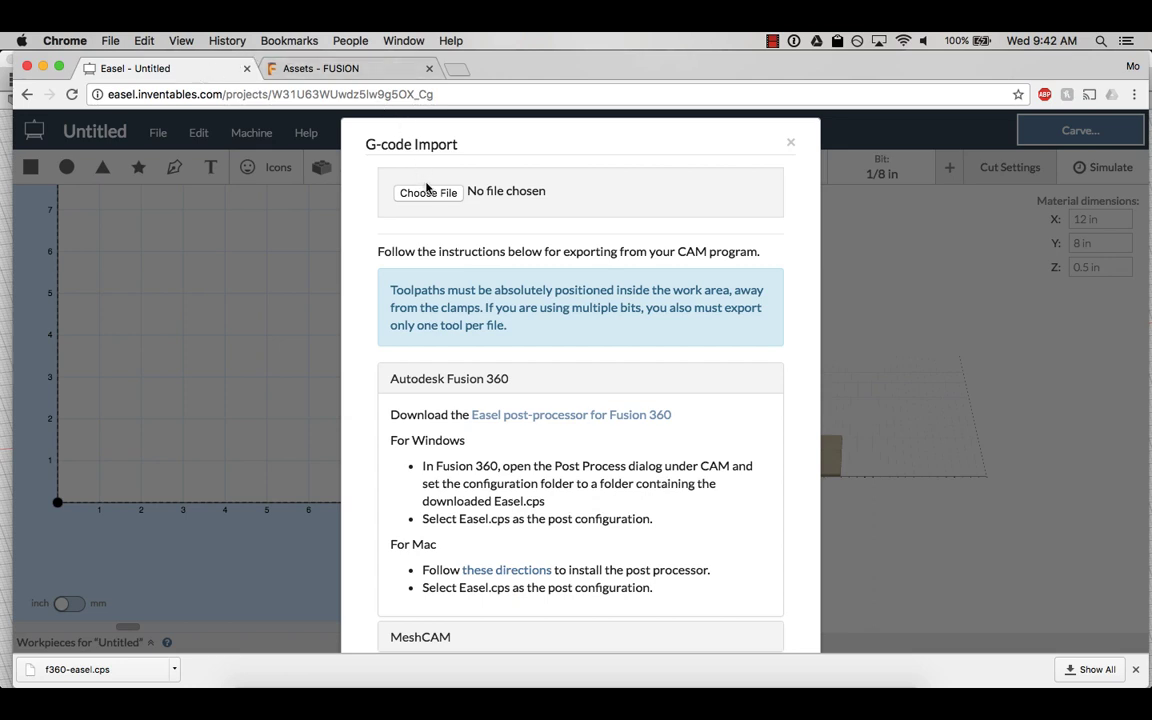
{"action": "mouse_move", "coordinate": [436, 198]}
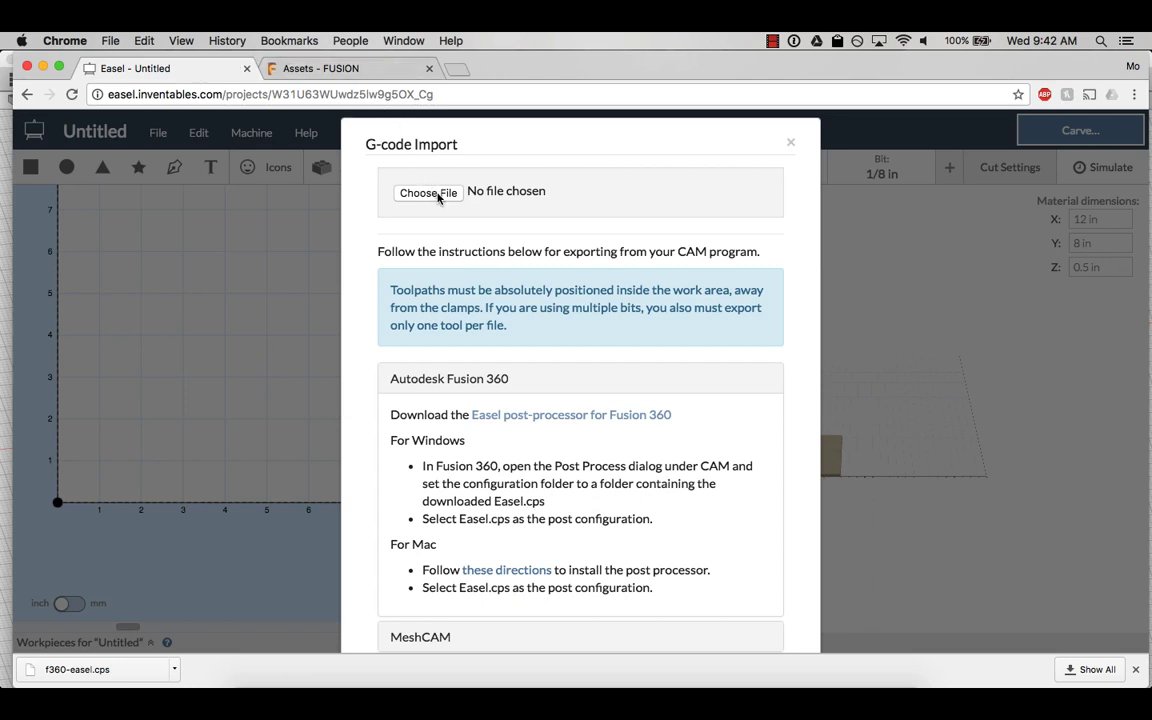
{"action": "left_click", "coordinate": [428, 192]}
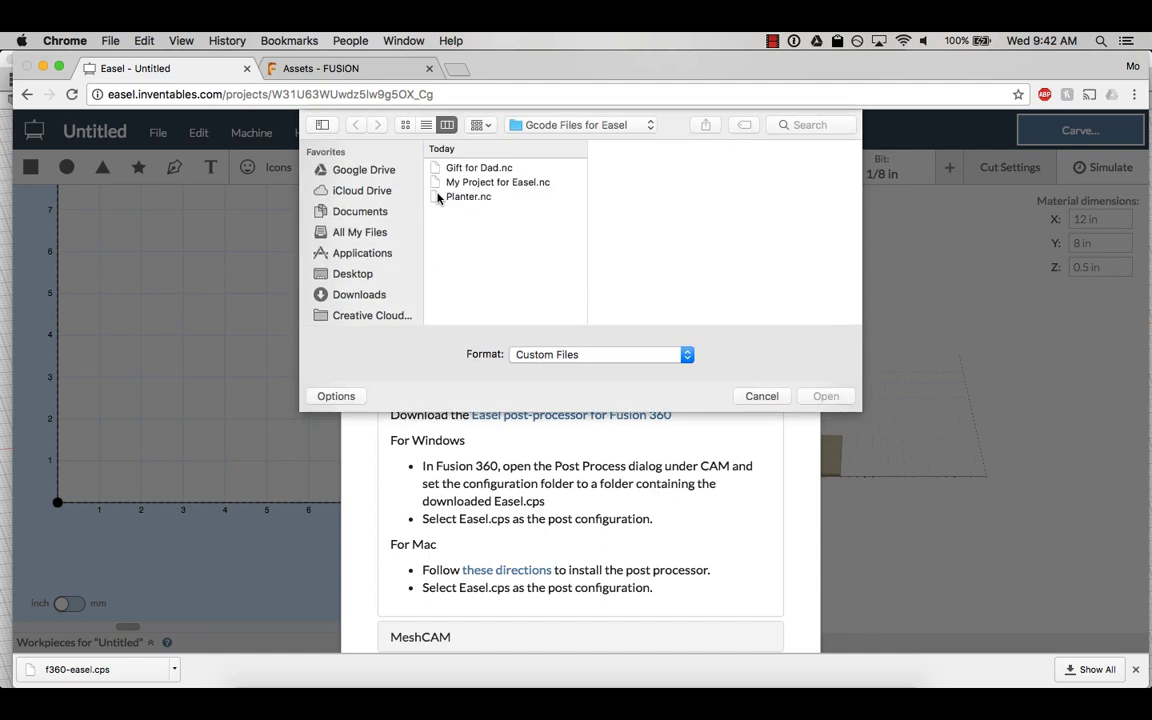
{"action": "left_click", "coordinate": [496, 182]}
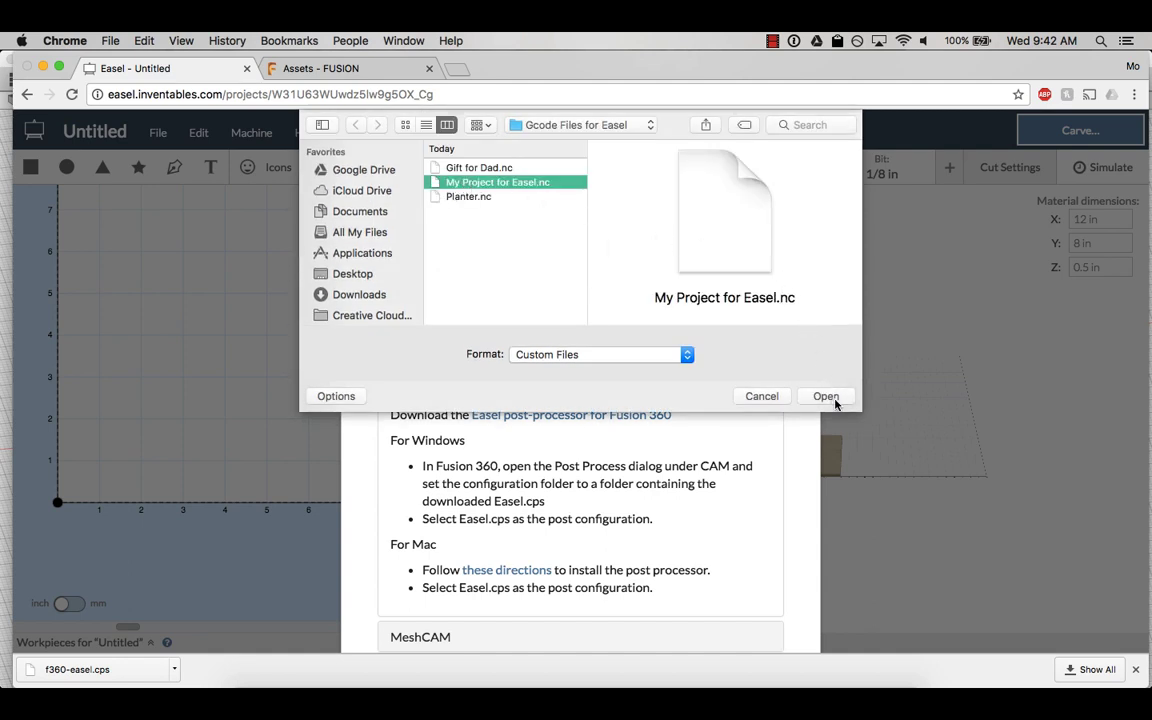
{"action": "left_click", "coordinate": [824, 396]}
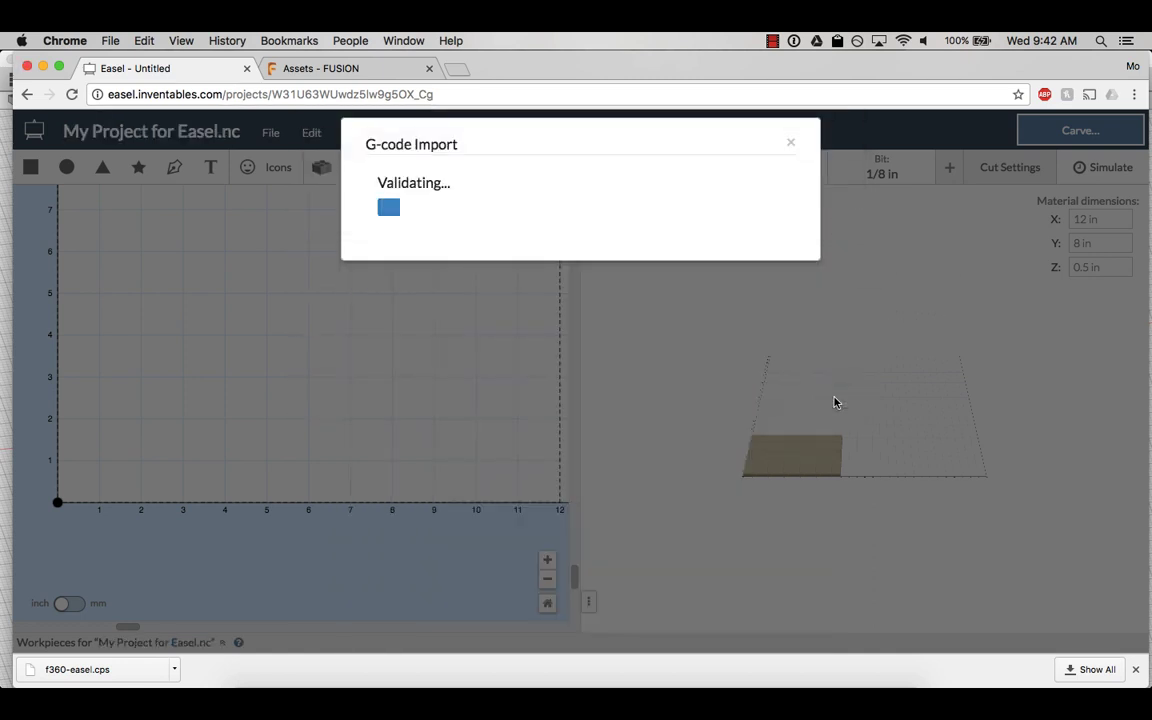